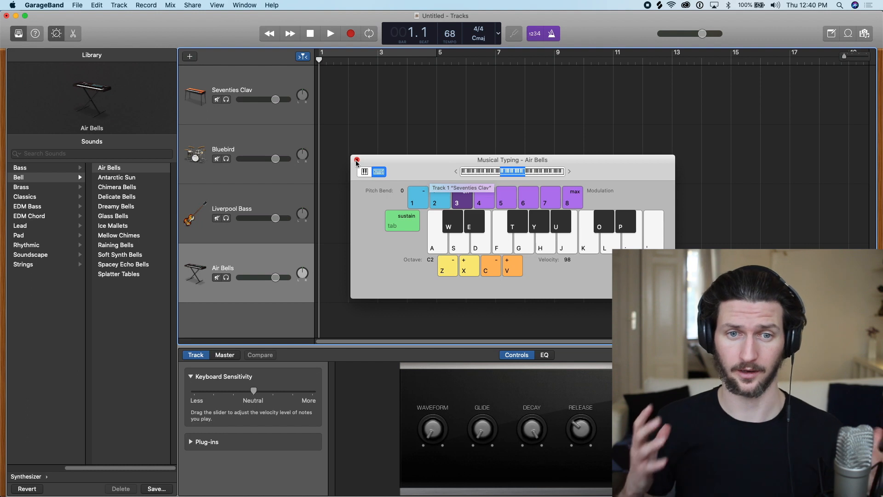
Step: Close Musical Typing and delete the Air Bells, Liverpool Bass, Bluebird and Seventies Clav tracks
click(356, 160)
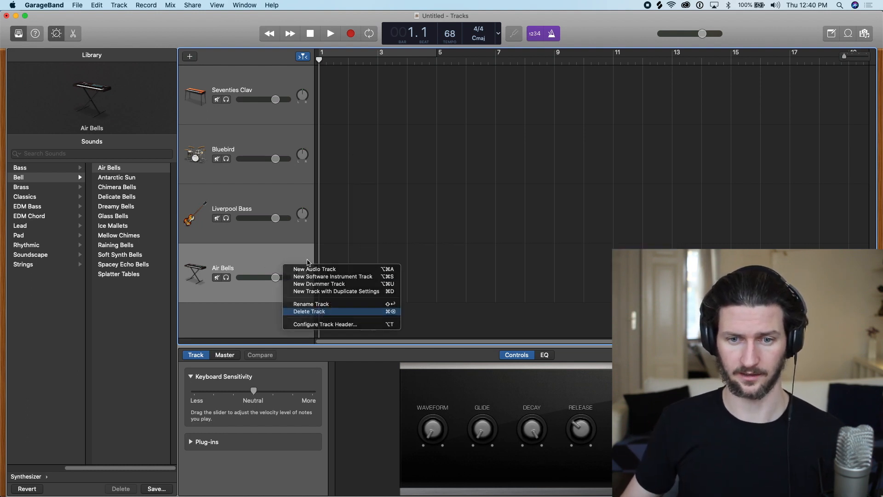
click(309, 311)
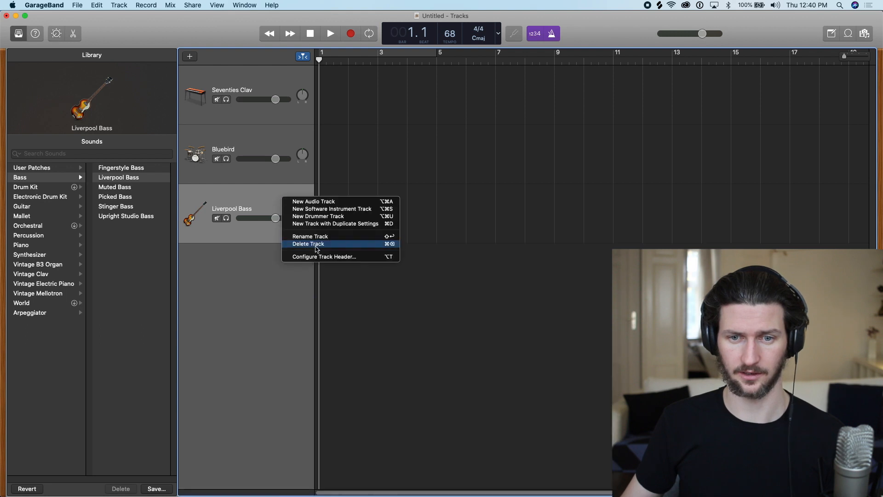
click(308, 242)
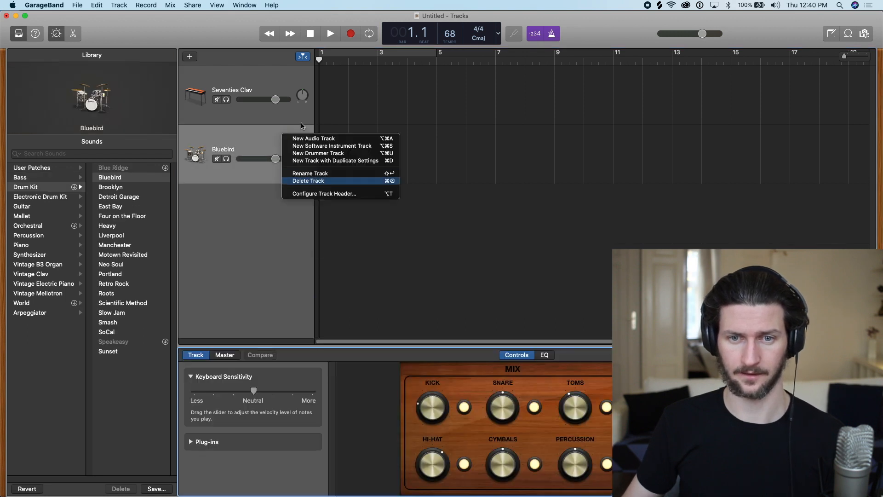
click(308, 180)
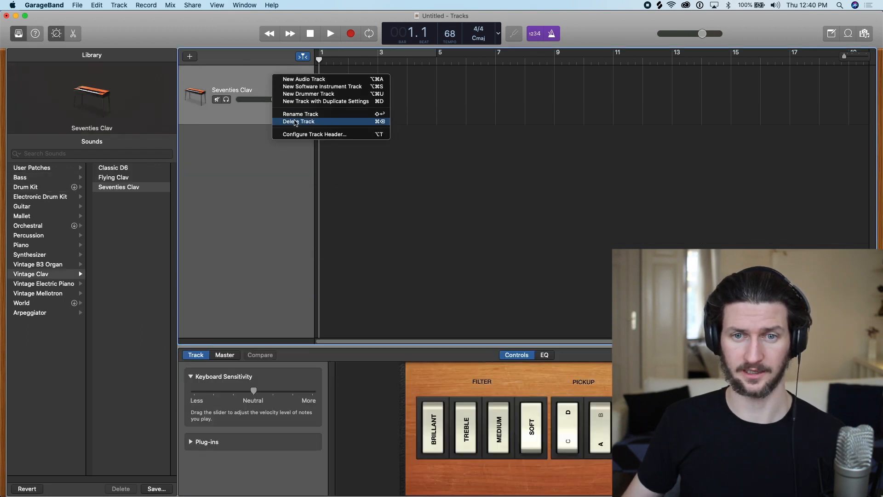
click(304, 79)
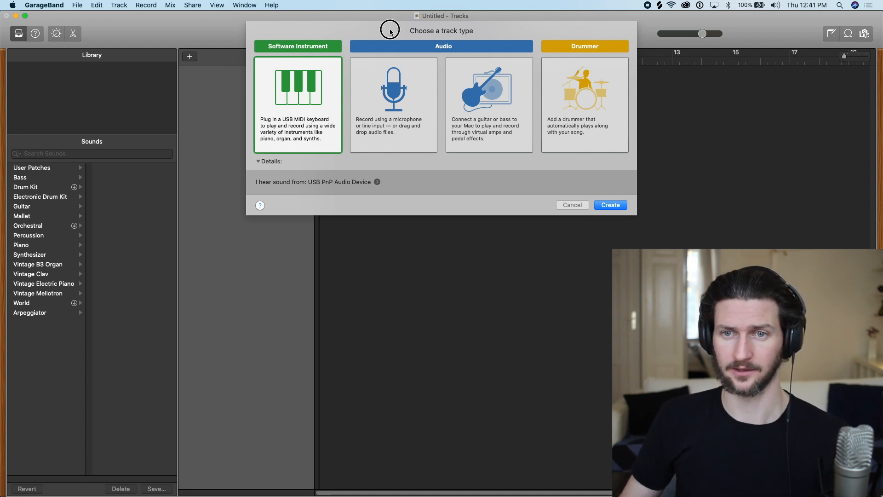
mouse_move(408, 94)
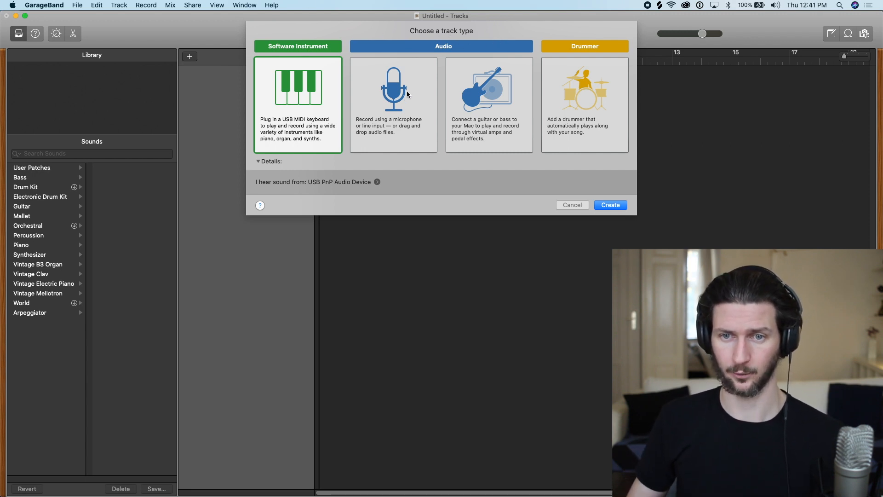
mouse_move(456, 64)
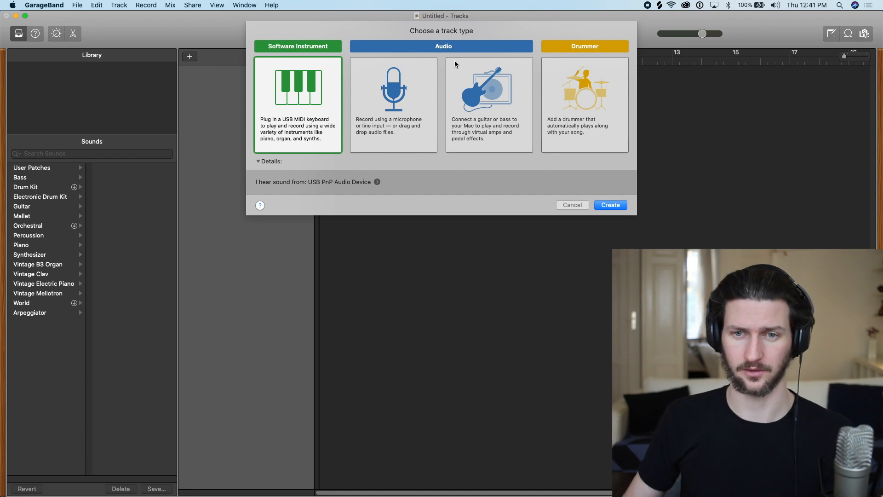
mouse_move(398, 130)
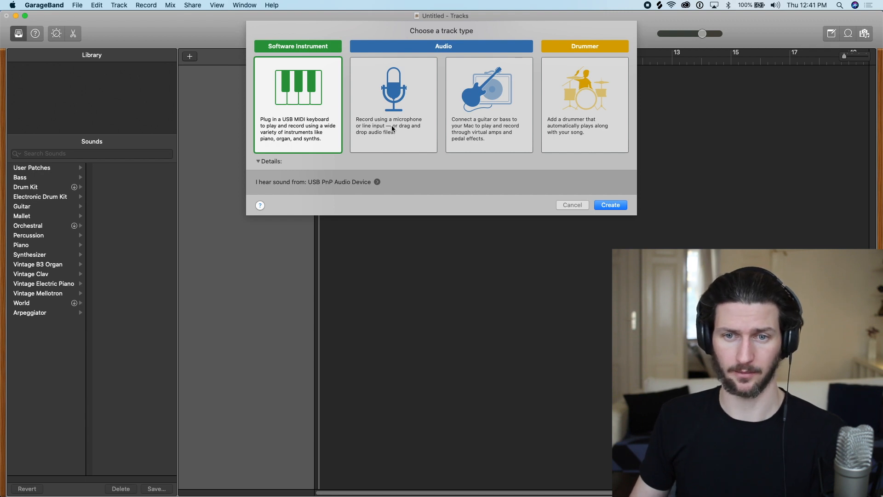
mouse_move(475, 124)
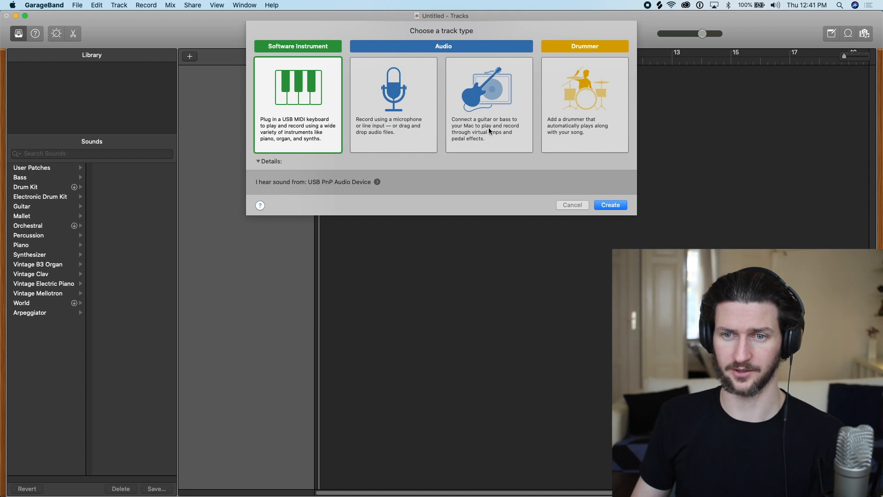
mouse_move(495, 139)
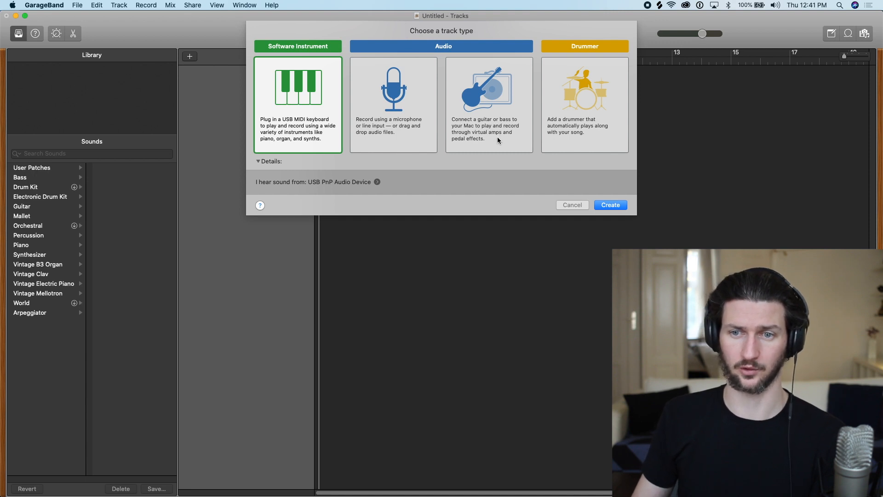
Step: Switch the new track type between guitar amp and microphone audio options
click(488, 103)
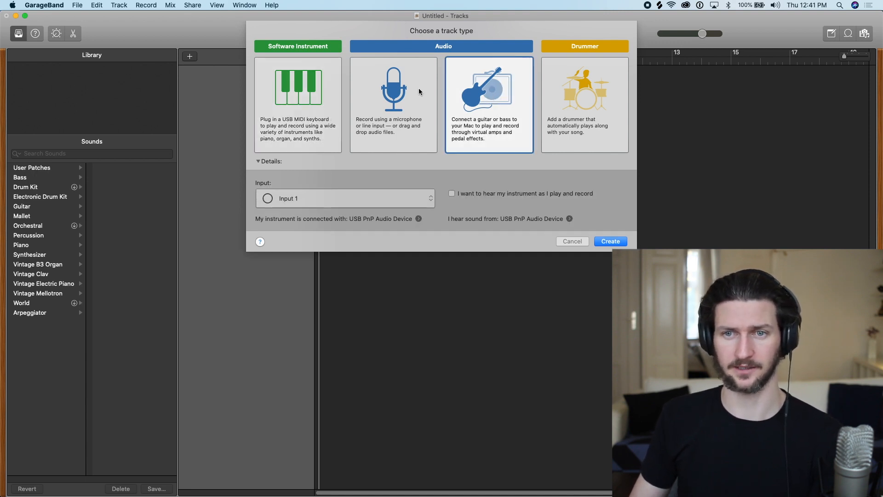
click(392, 104)
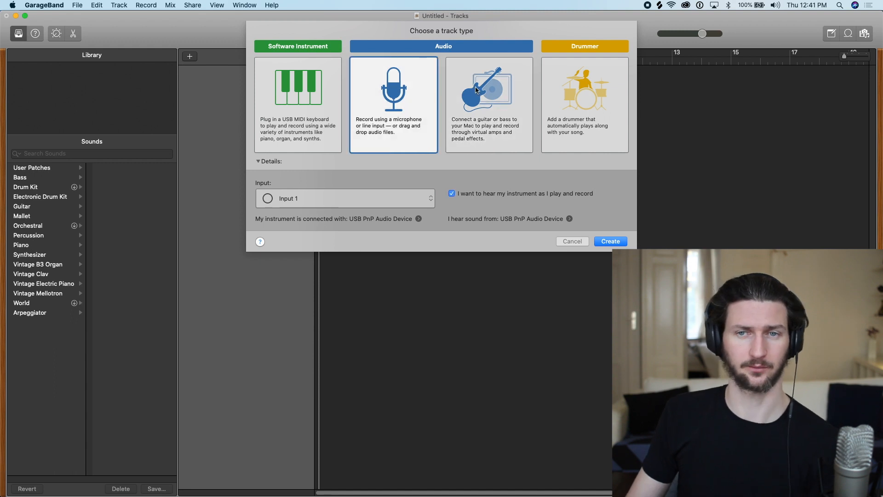
click(488, 104)
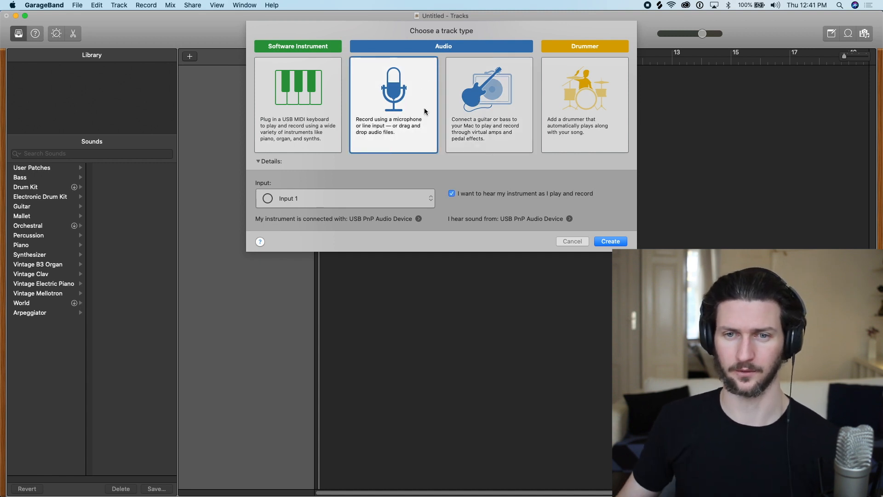
mouse_move(379, 104)
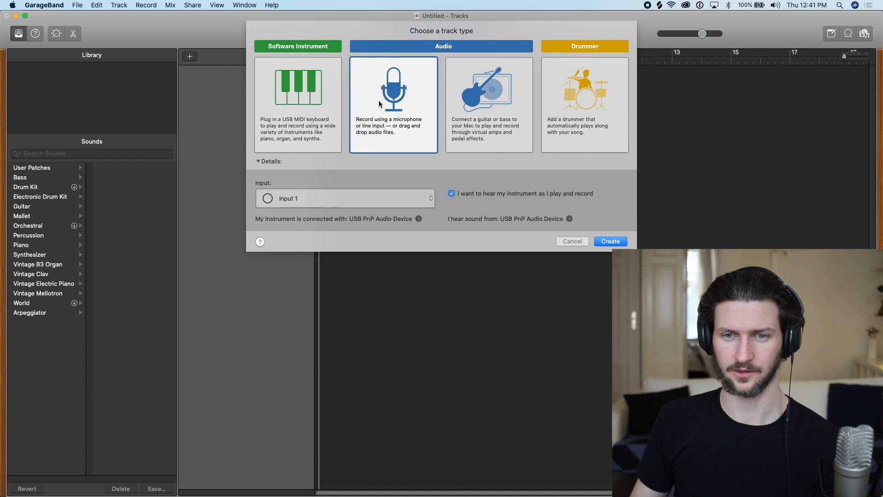
mouse_move(423, 144)
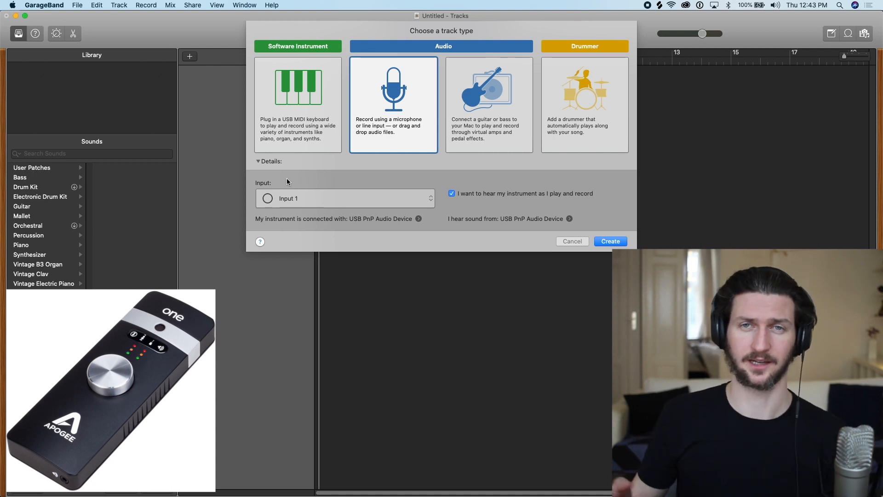
mouse_move(276, 226)
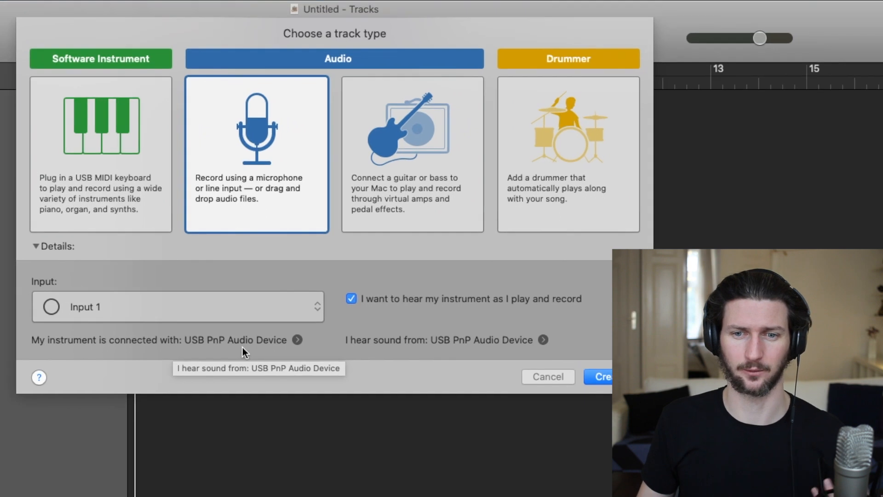
mouse_move(318, 345)
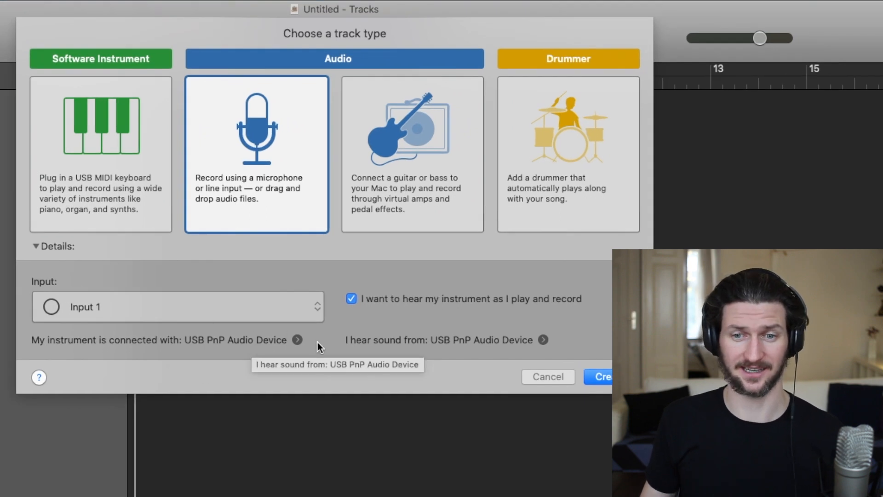
mouse_move(302, 342)
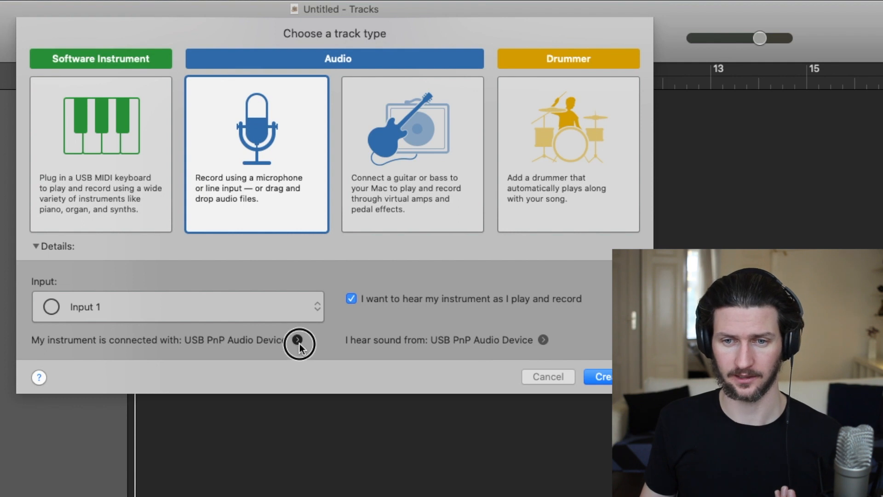
click(298, 343)
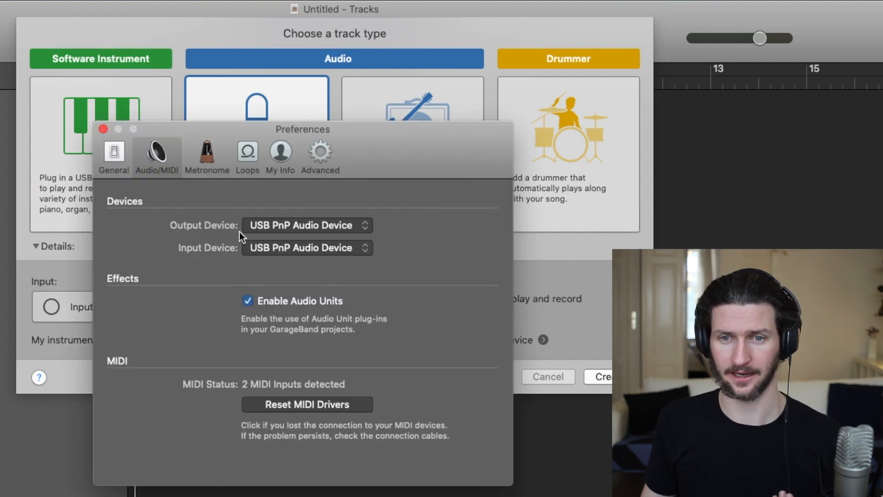
click(307, 248)
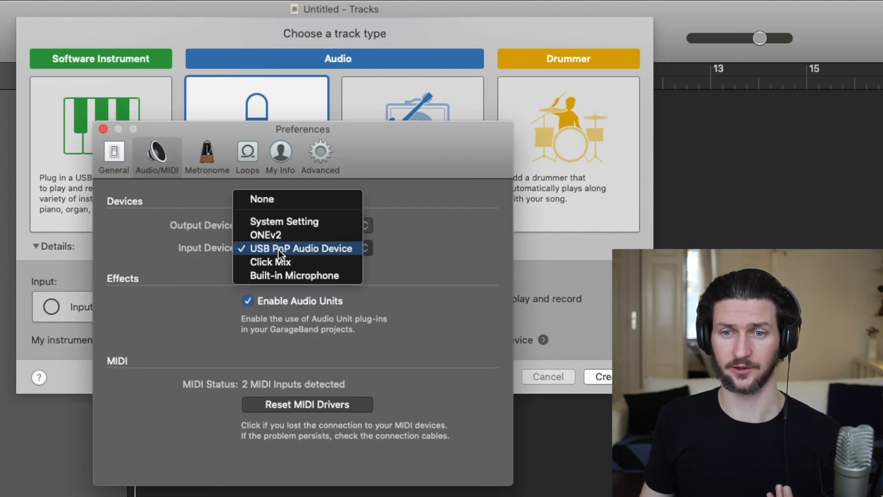
mouse_move(281, 234)
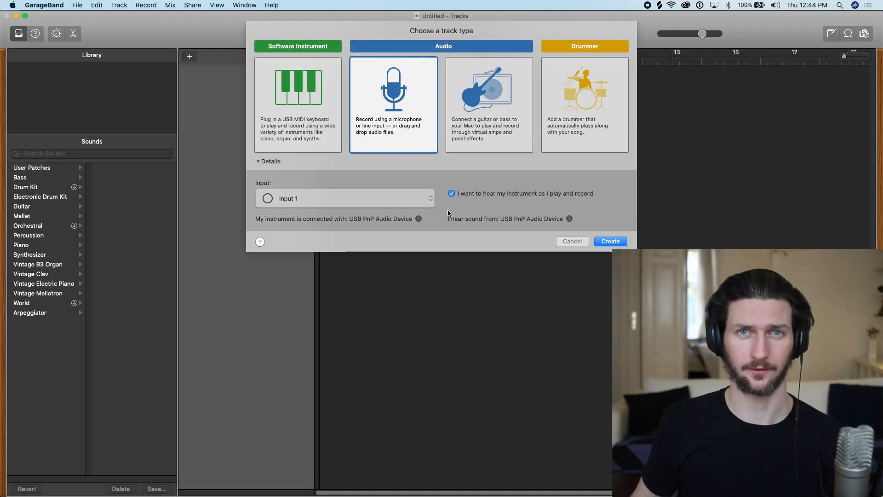
mouse_move(481, 220)
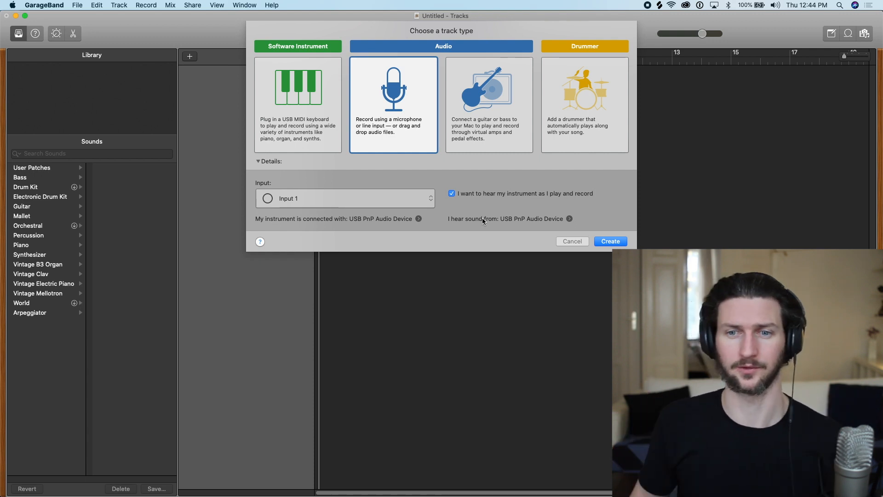
mouse_move(570, 220)
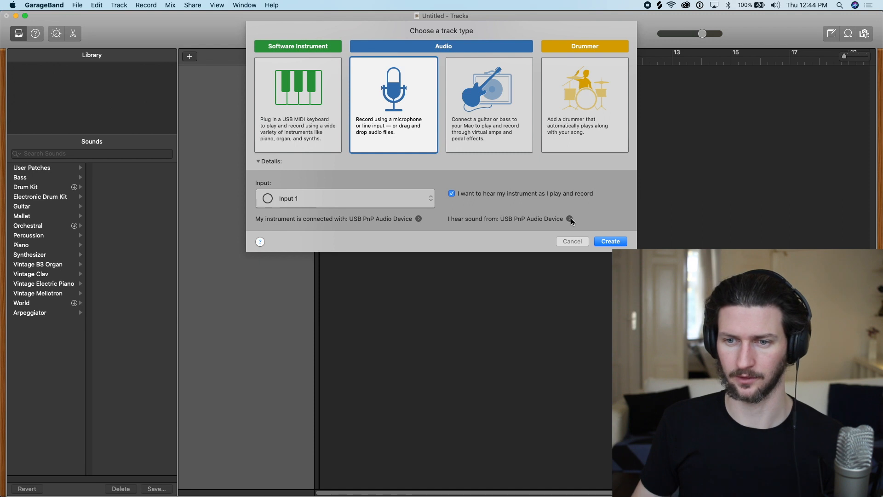
click(570, 219)
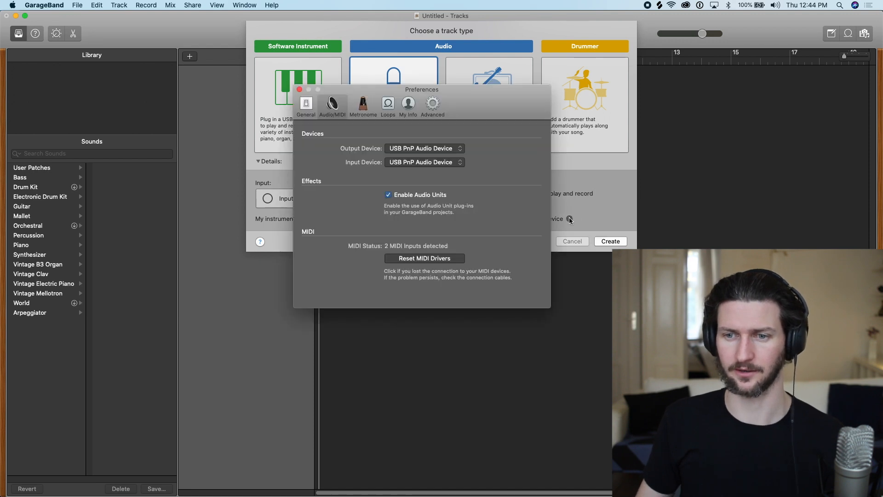
click(424, 148)
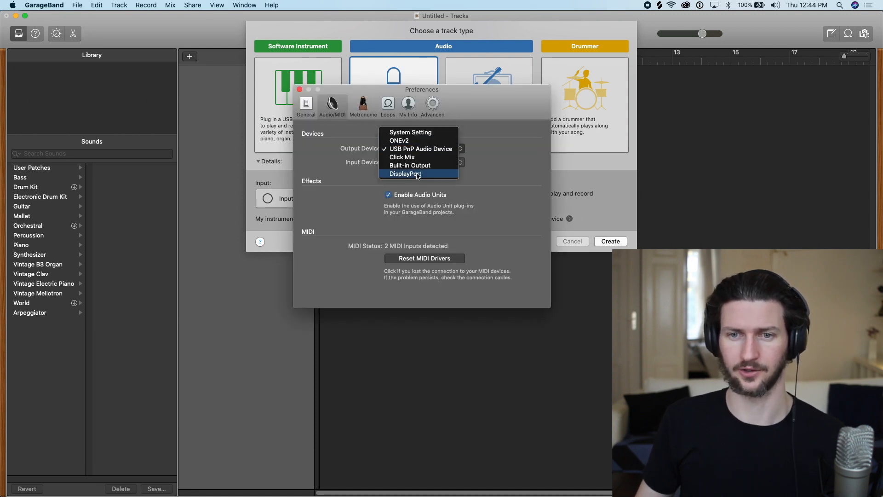
mouse_move(425, 140)
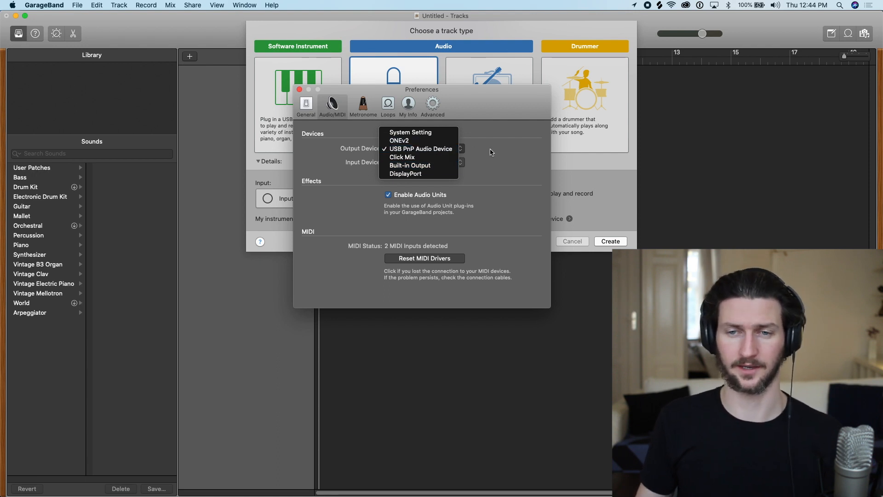
click(420, 148)
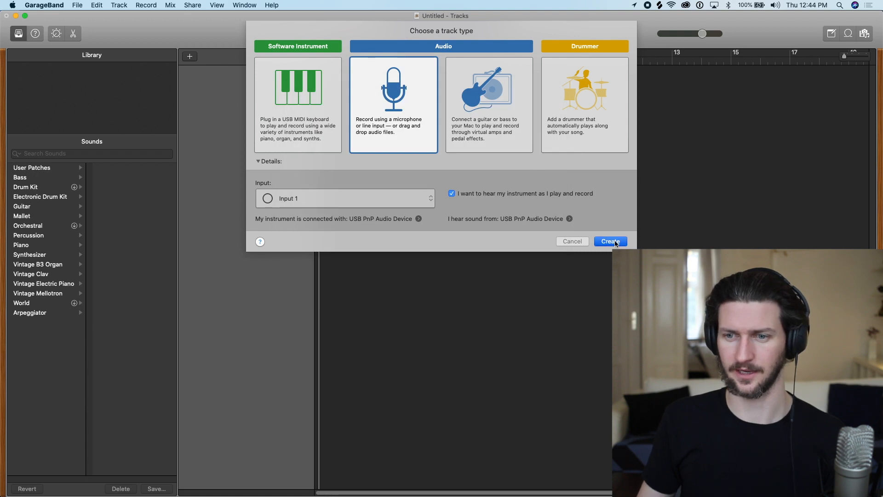
Step: Create the microphone audio track and select Audio 1 before adding more tracks
click(610, 241)
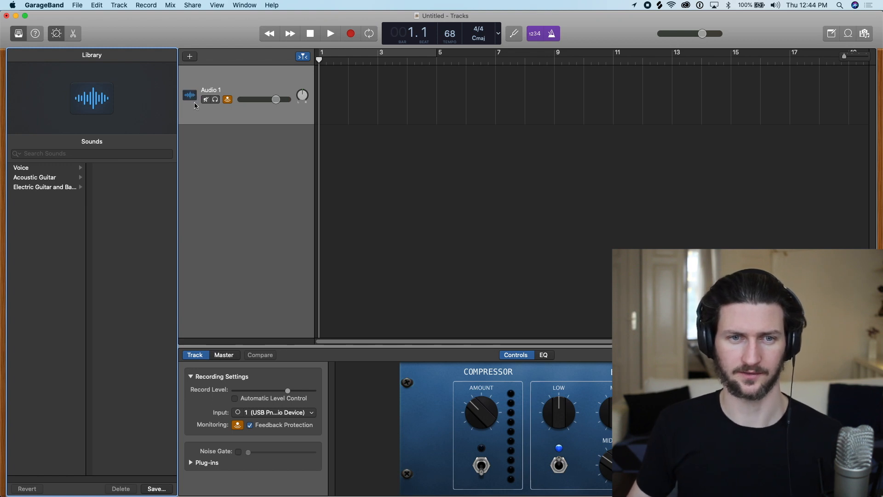
mouse_move(191, 96)
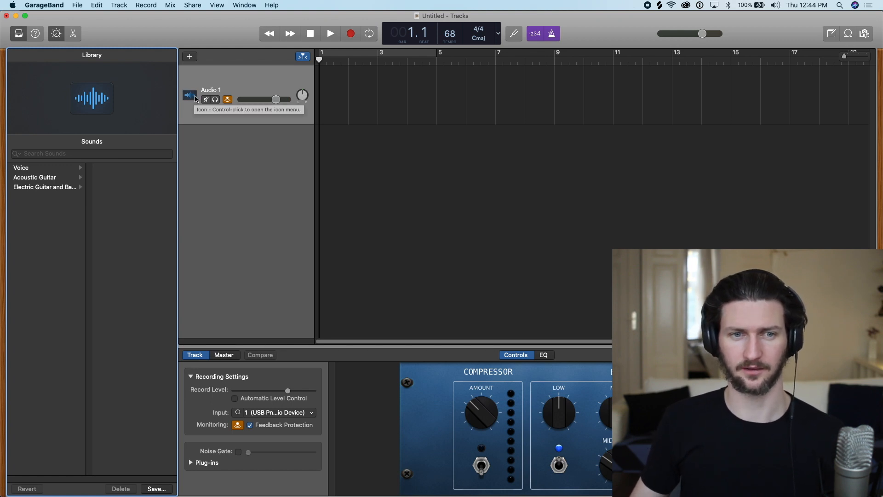
mouse_move(590, 367)
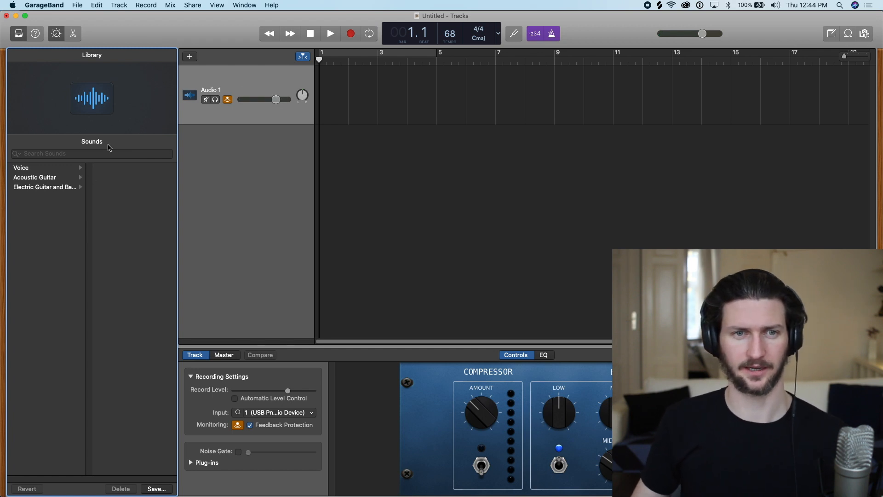
mouse_move(93, 125)
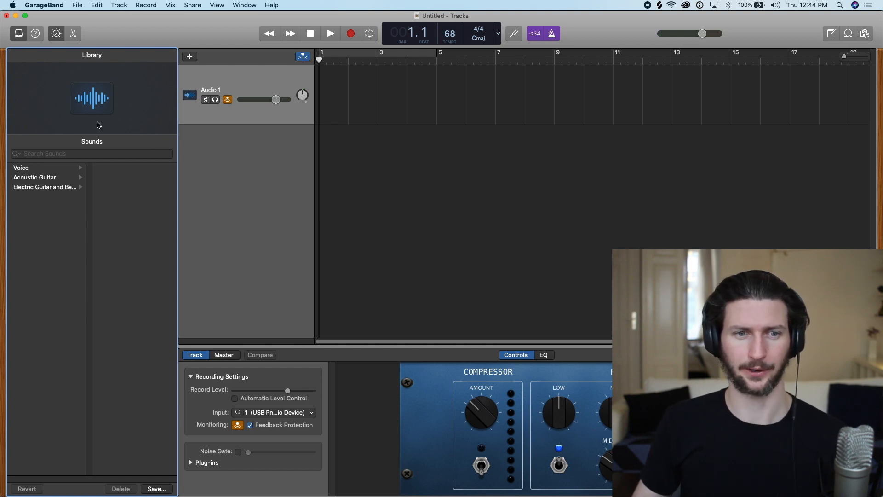
mouse_move(60, 176)
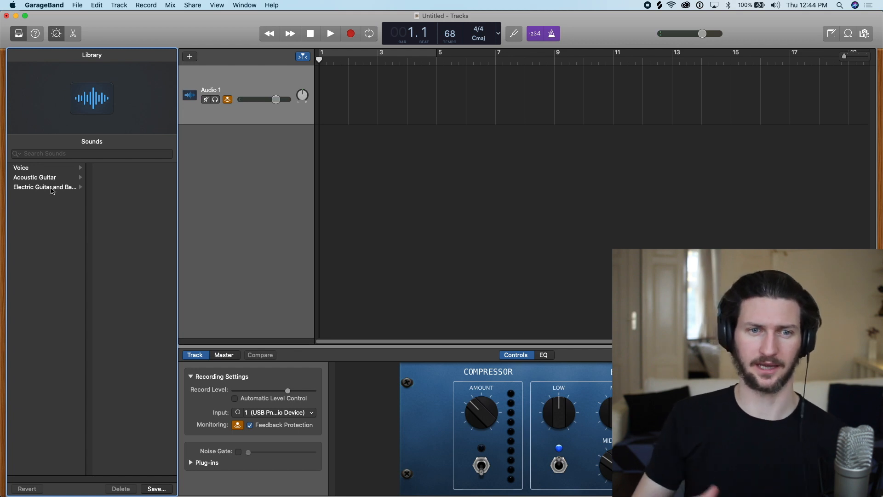
mouse_move(45, 187)
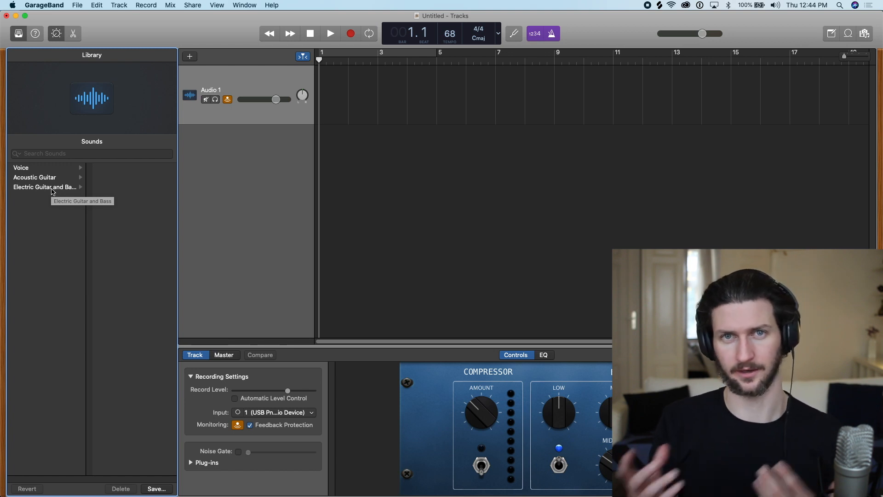
mouse_move(250, 89)
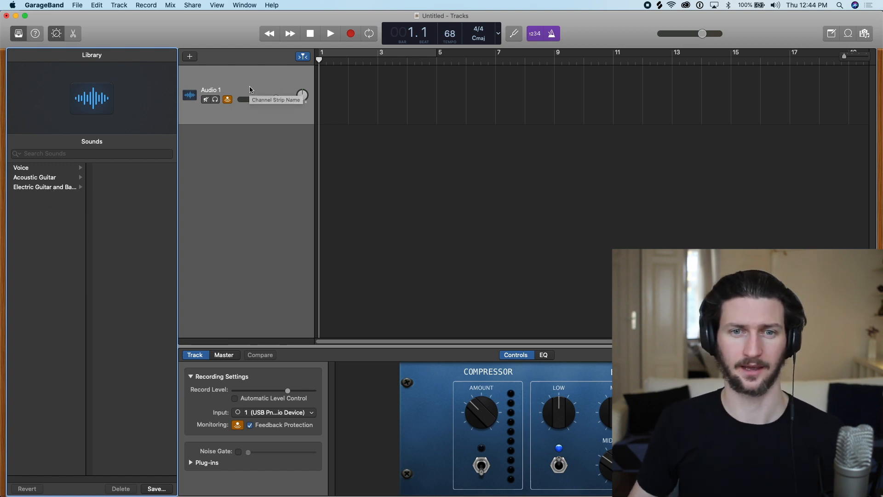
click(189, 56)
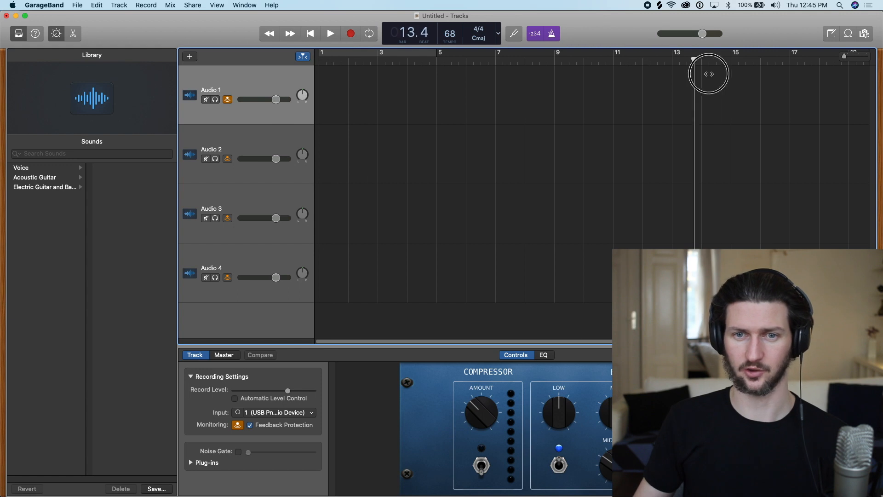
Step: Delete the extra Audio 3 and Audio 2 tracks so only Audio 1 remains
right_click(246, 273)
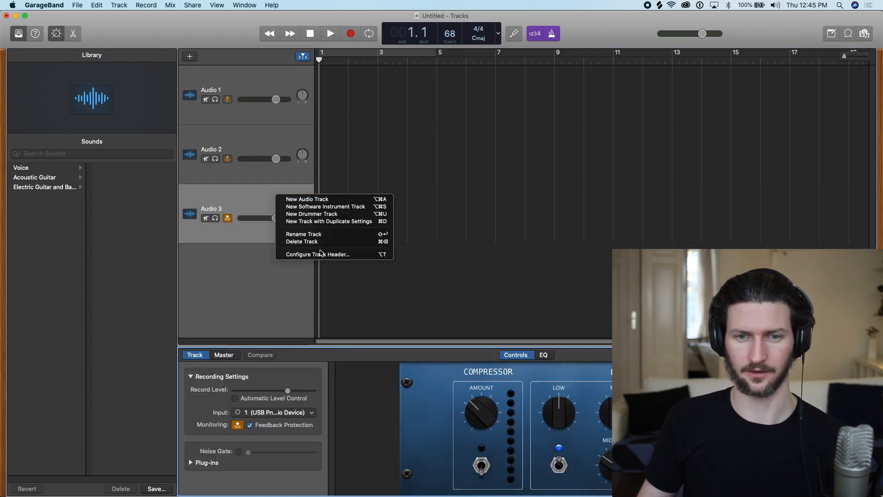
click(301, 241)
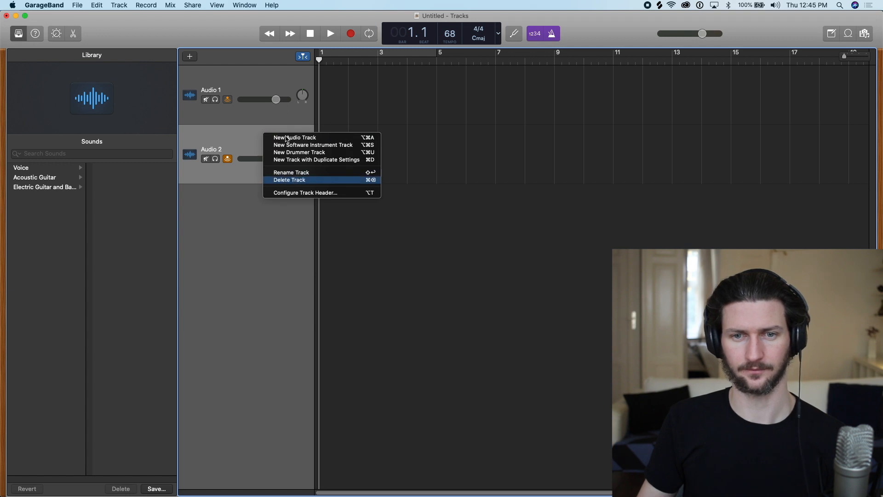
click(290, 179)
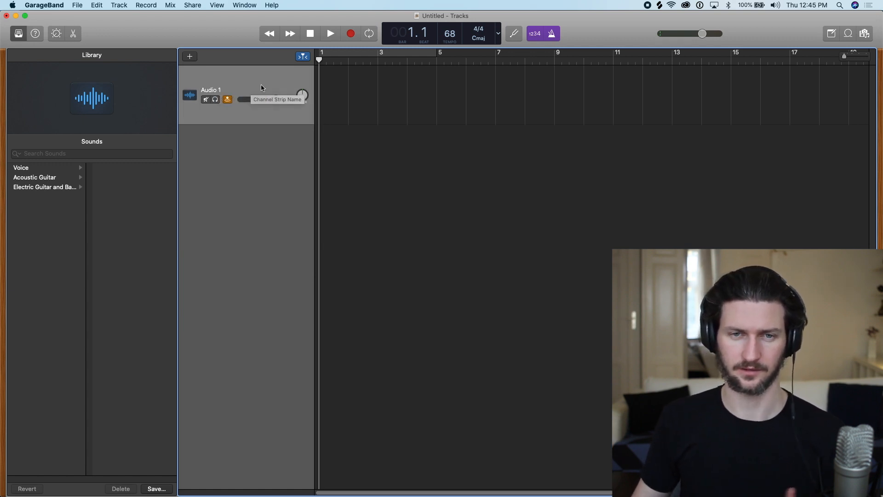
Step: Rename the Audio 1 track to 'Vocal'
double_click(210, 89)
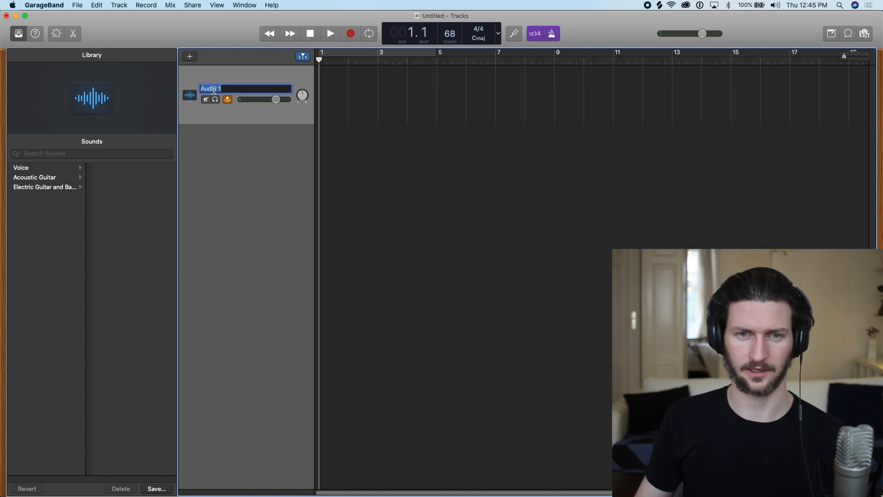
text(Vocal Trac)
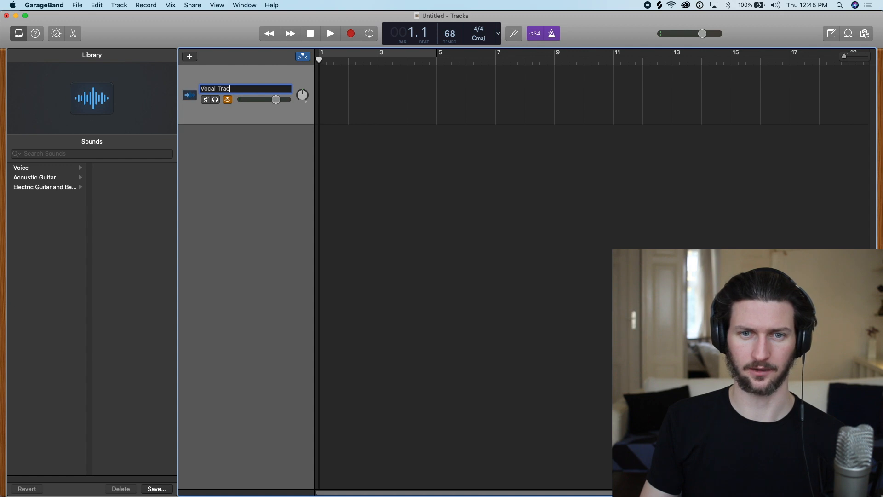
key(Return)
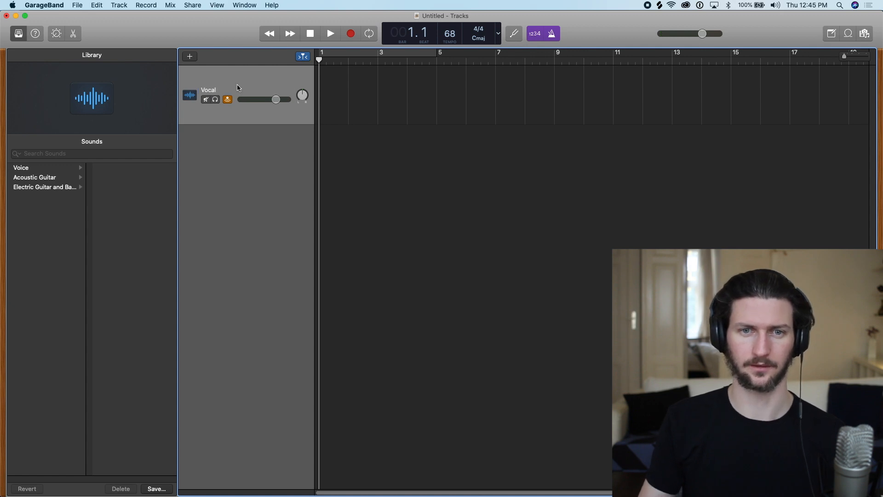
mouse_move(215, 92)
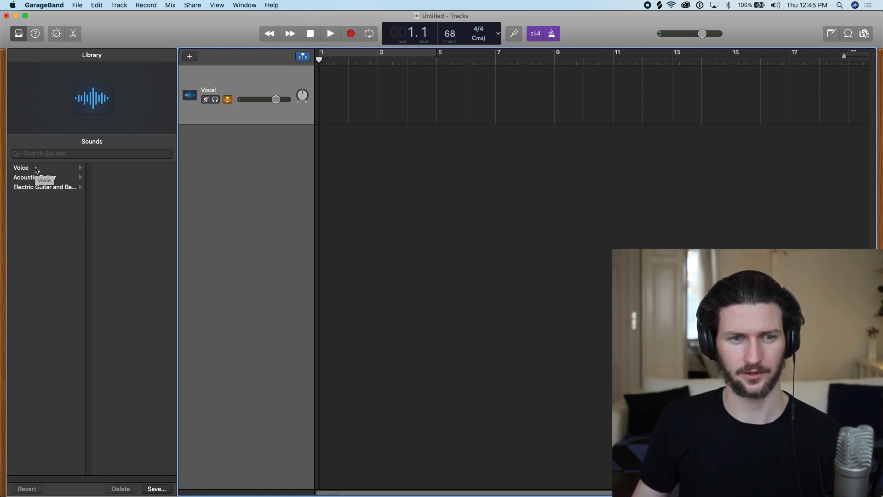
mouse_move(46, 173)
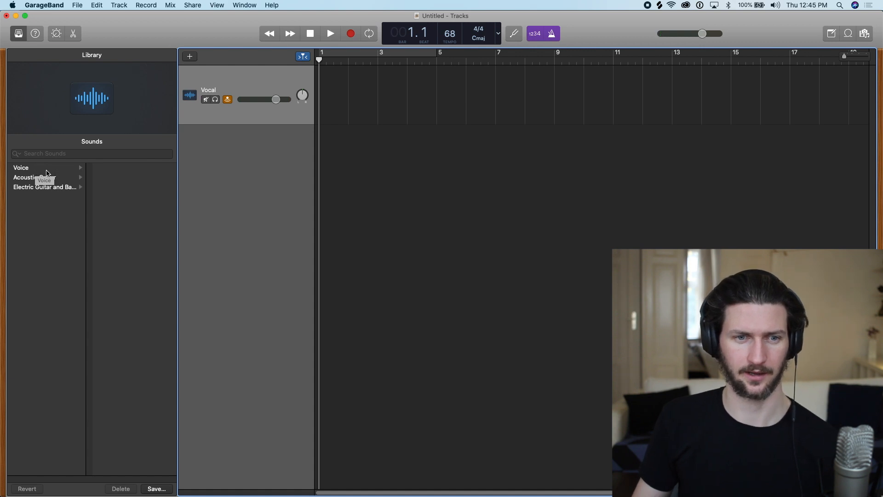
Step: Browse the Voice, Acoustic Guitar and Electric Guitar and Bass categories, ending on Voice
click(21, 167)
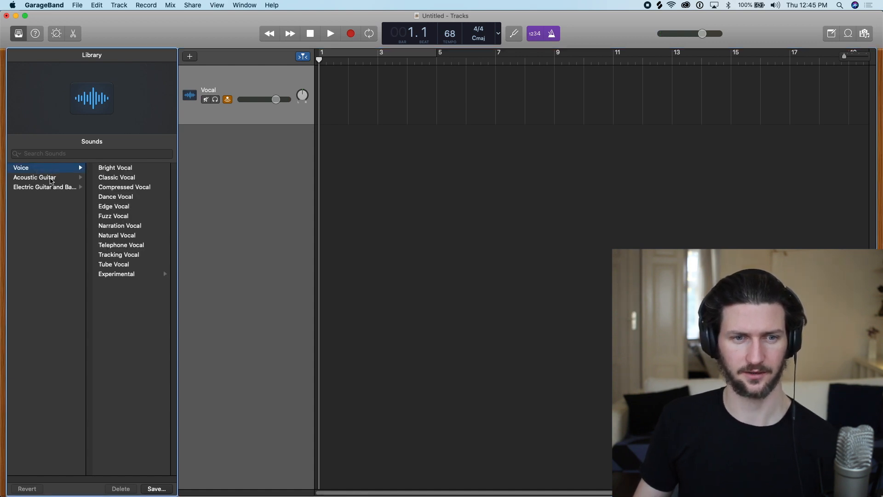
click(45, 187)
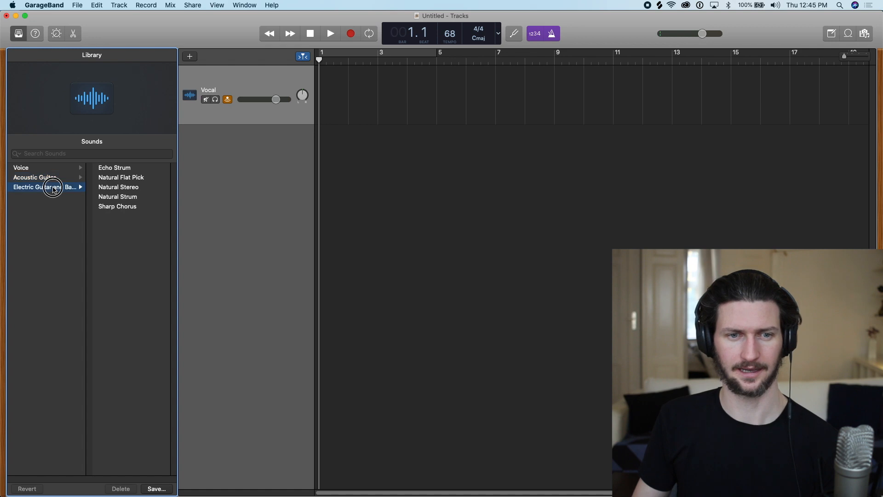
click(45, 187)
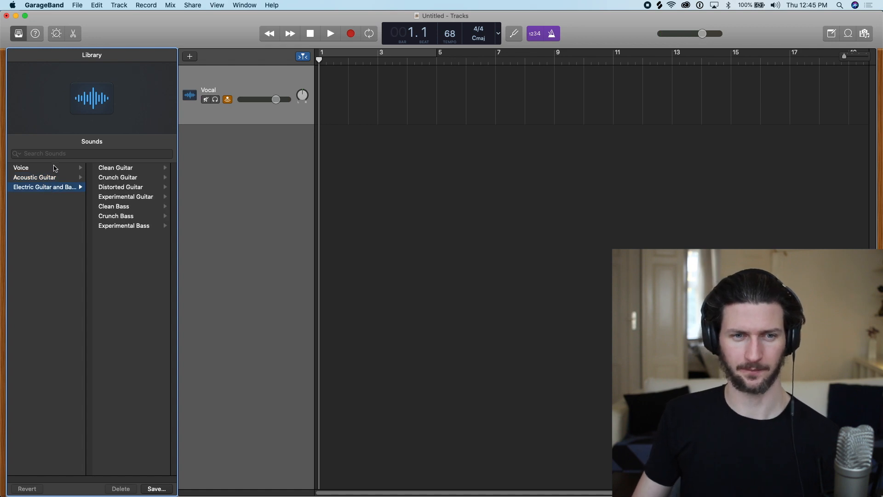
click(21, 168)
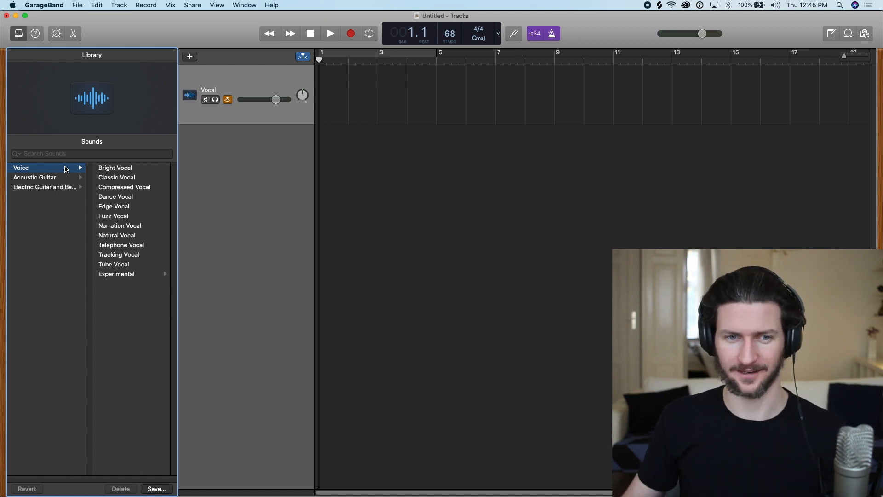
mouse_move(116, 177)
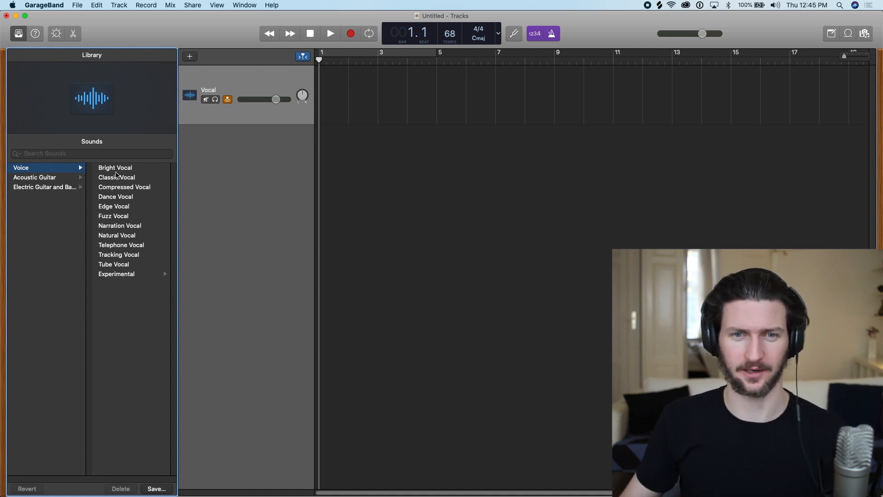
mouse_move(44, 173)
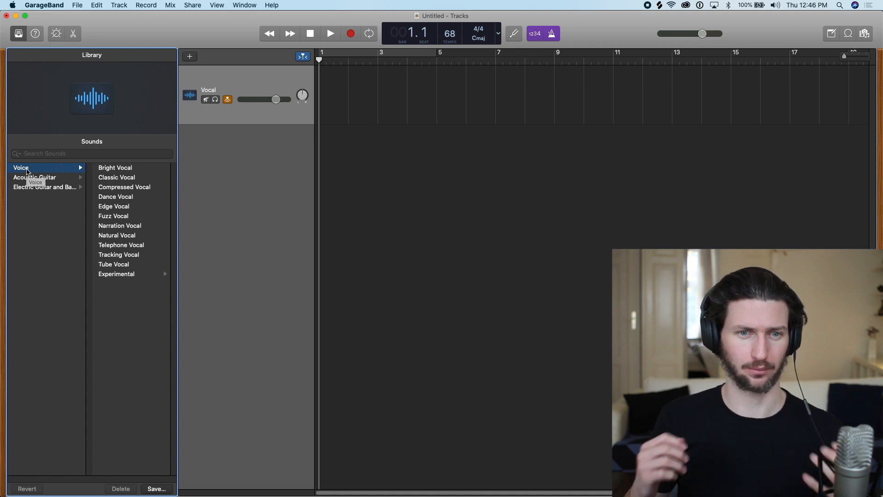
mouse_move(132, 171)
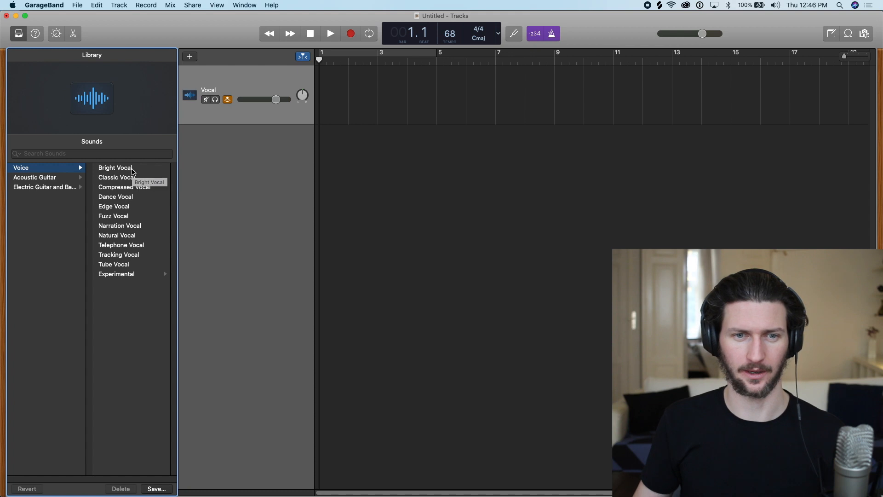
Step: Audition Bright Vocal, Classic Vocal and Narration Vocal, then settle on Dance Vocal
click(114, 167)
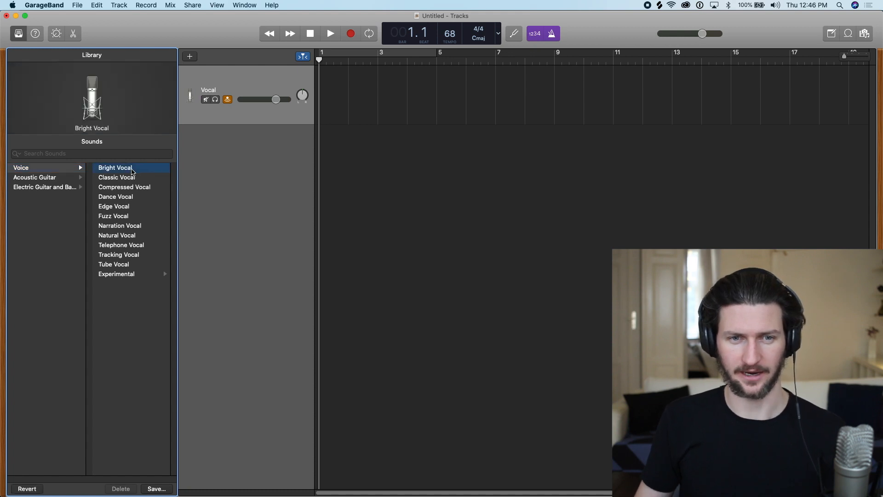
click(117, 176)
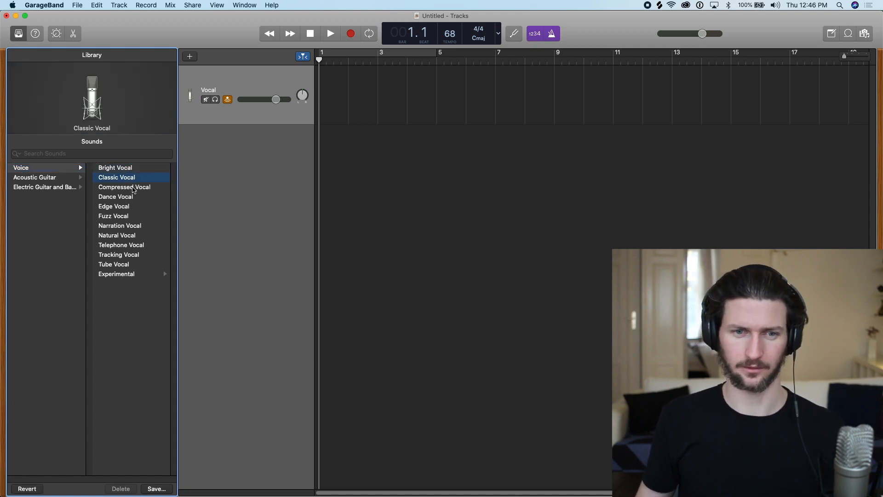
click(116, 195)
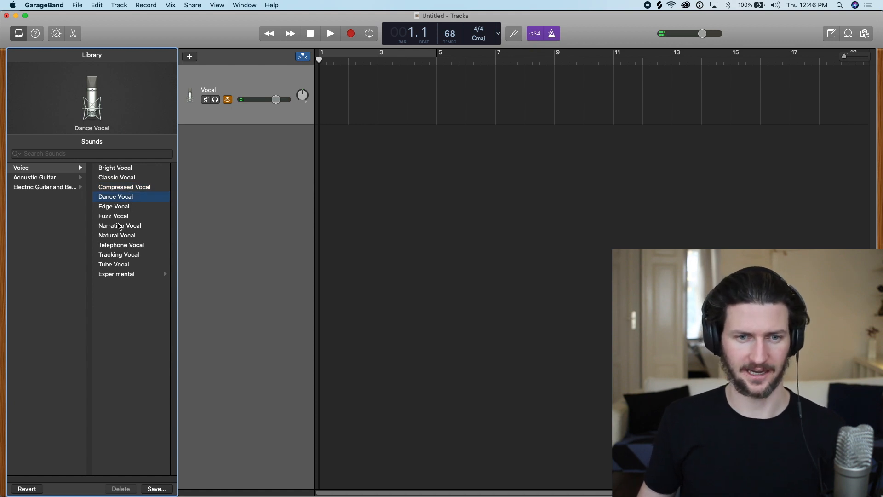
click(120, 226)
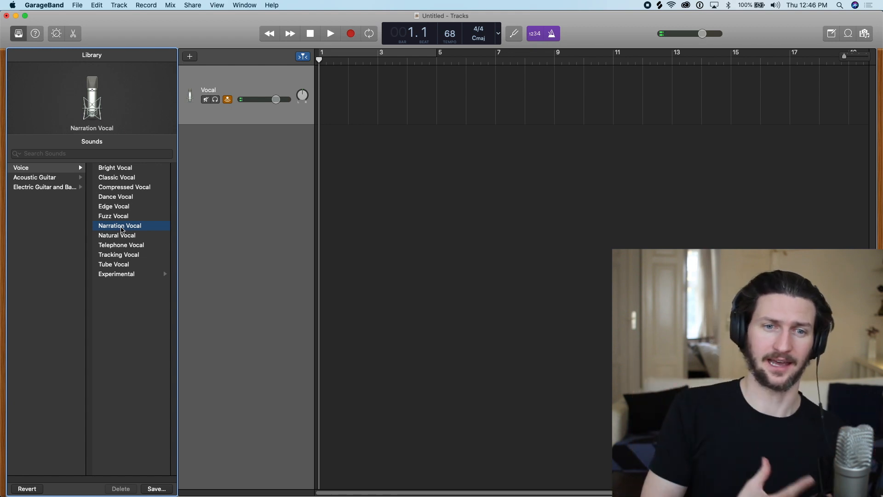
mouse_move(132, 207)
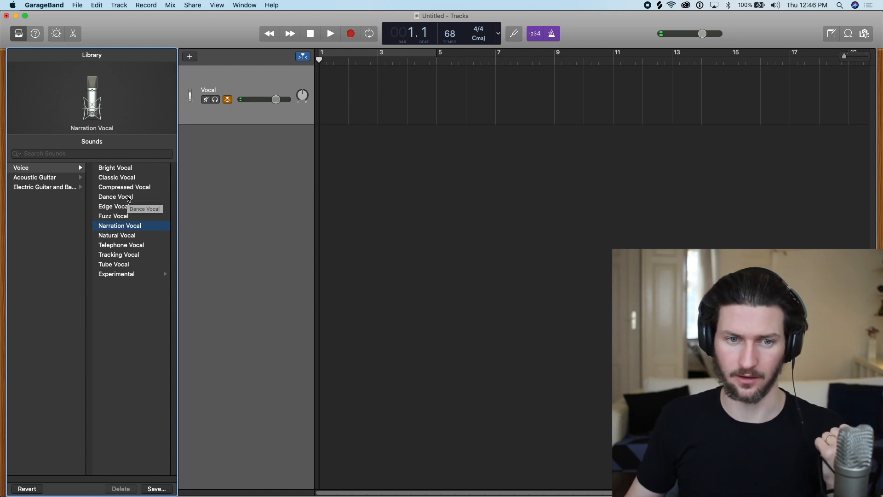
click(115, 196)
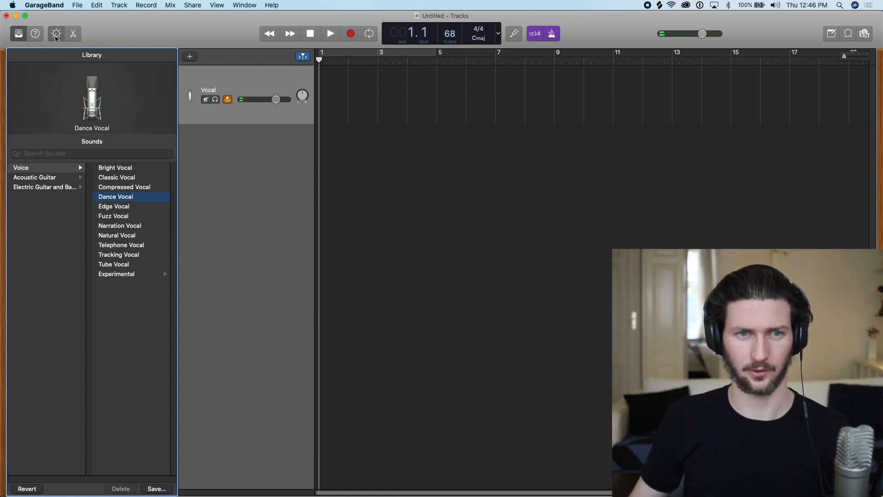
Step: Show the Smart Controls for the Dance Vocal track's dynamics, EQ and chorus
click(56, 33)
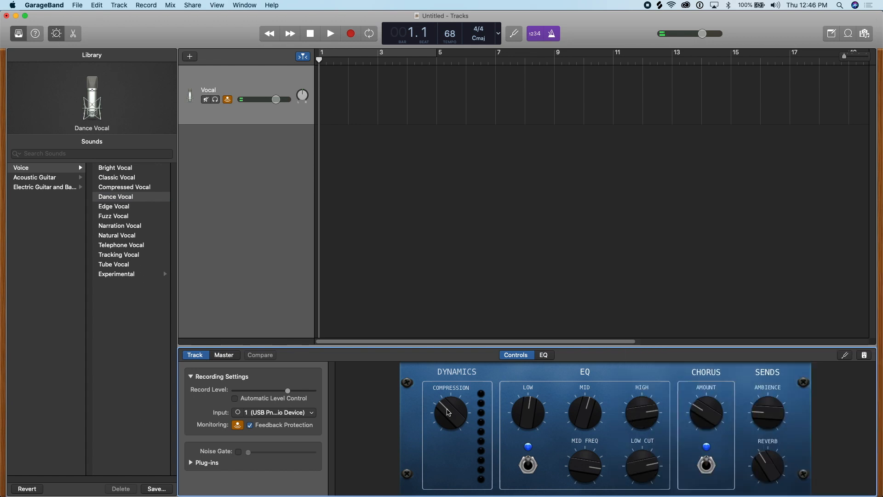
mouse_move(448, 403)
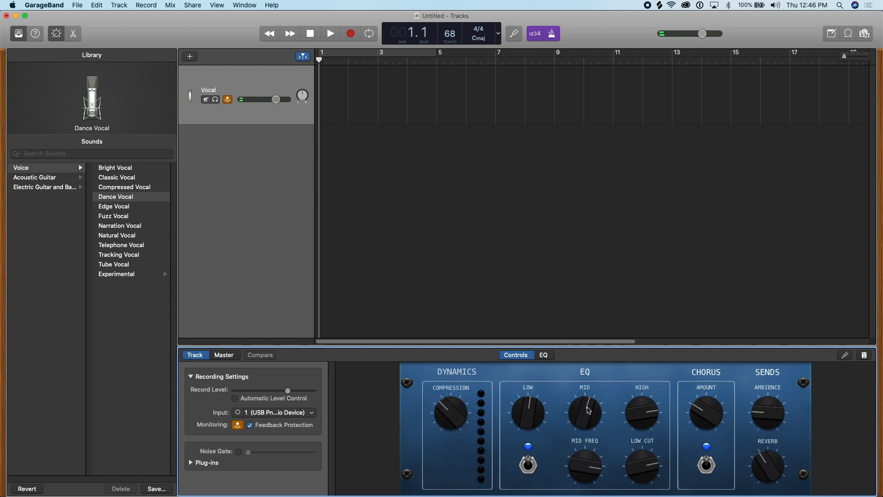
mouse_move(756, 421)
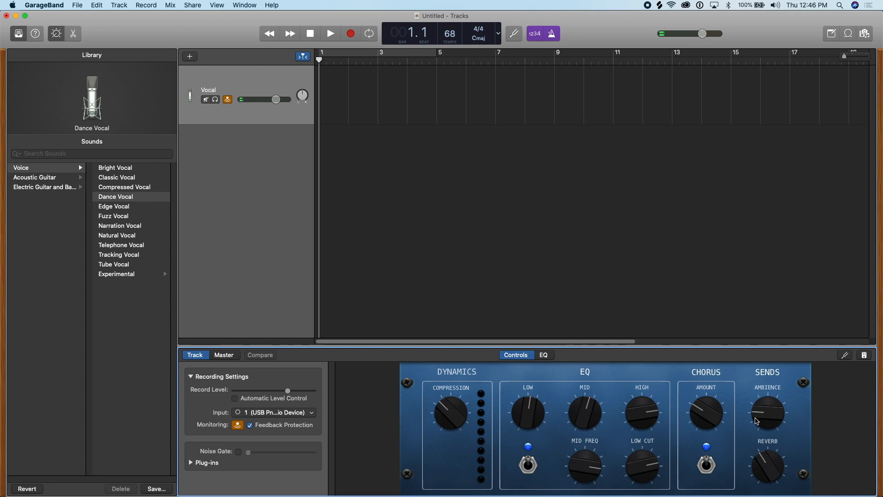
mouse_move(631, 426)
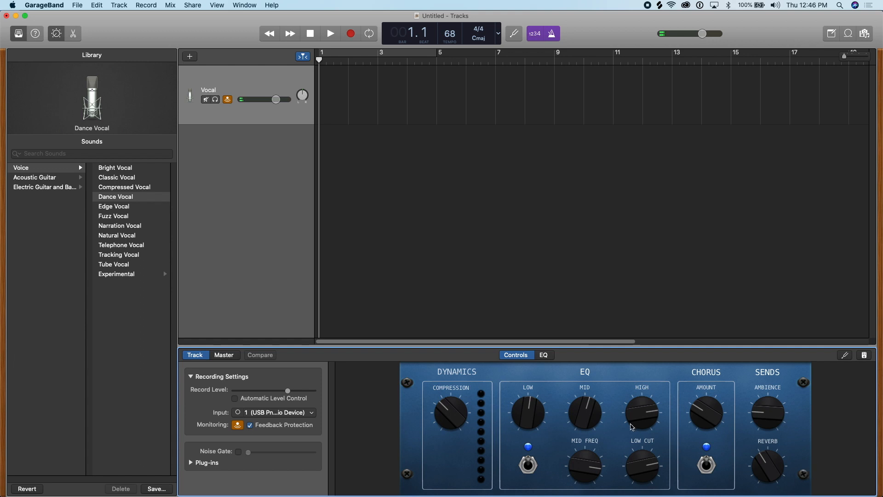
mouse_move(119, 205)
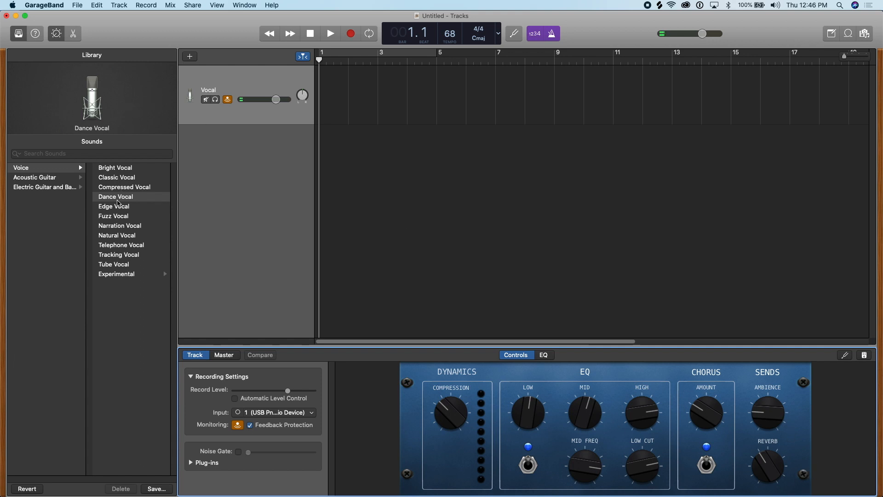
mouse_move(115, 206)
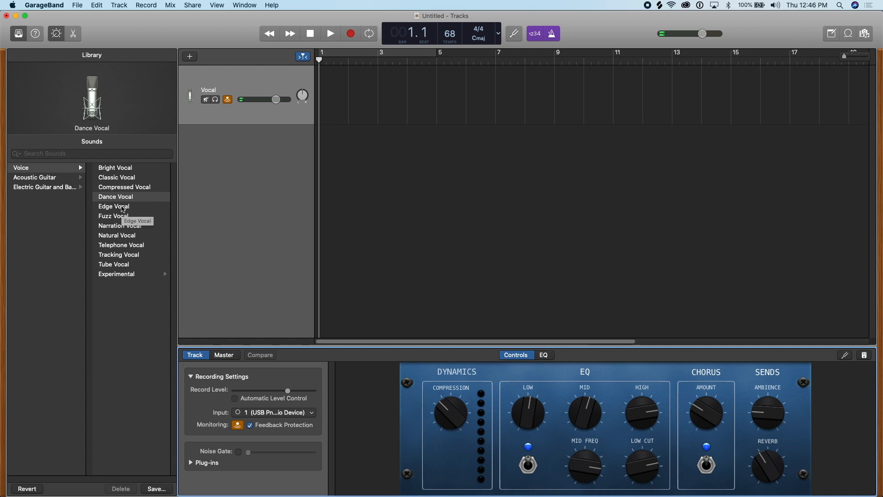
Step: Try Edge Vocal on the Vocal track, then switch it back to Classic Vocal
click(114, 206)
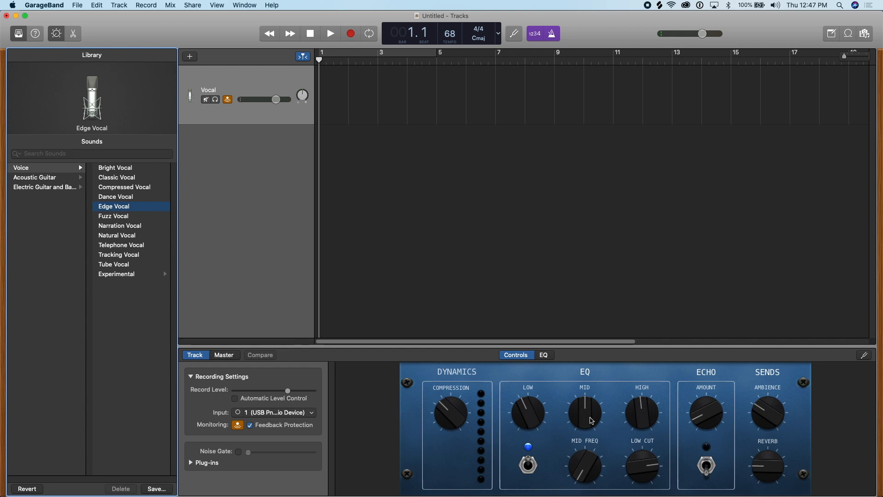
mouse_move(668, 434)
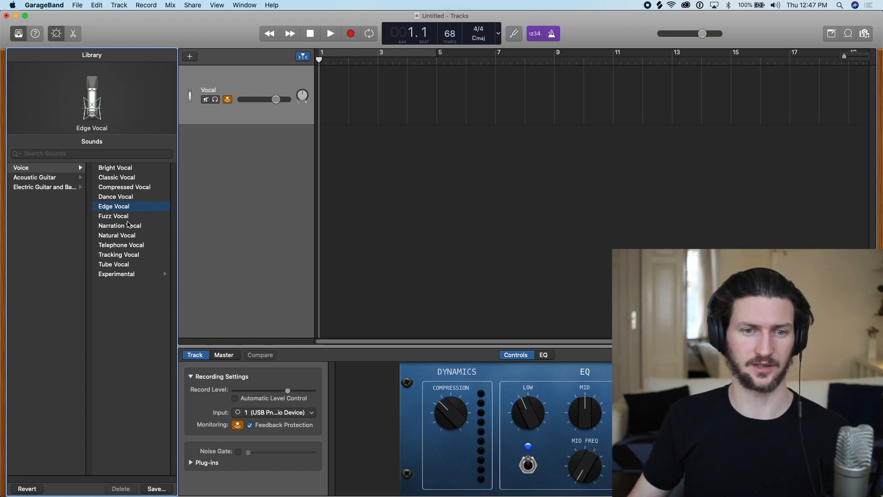
mouse_move(119, 225)
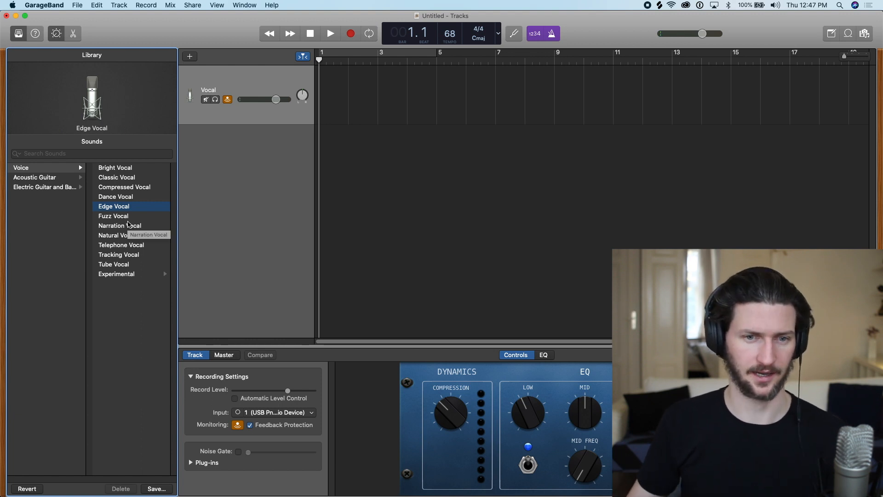
mouse_move(128, 172)
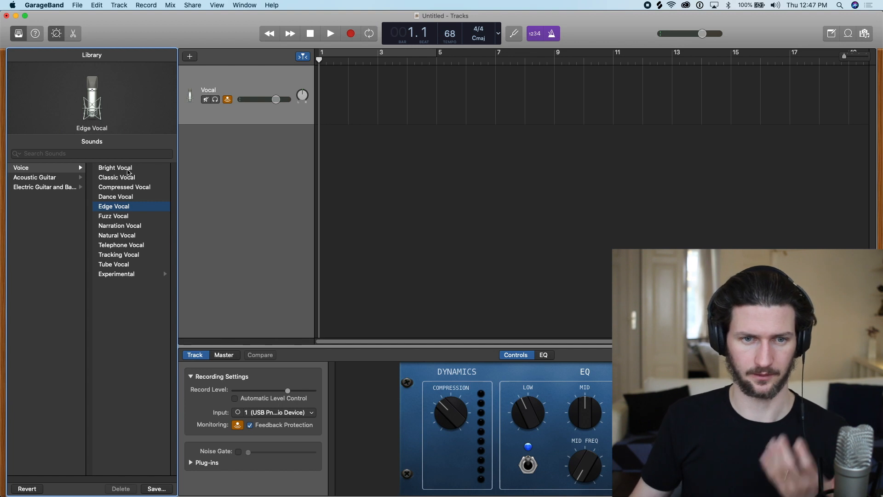
click(117, 176)
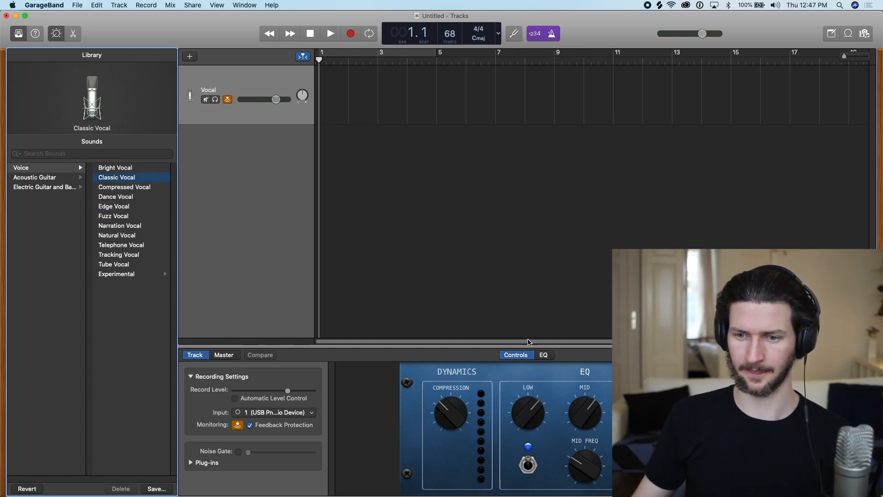
mouse_move(335, 52)
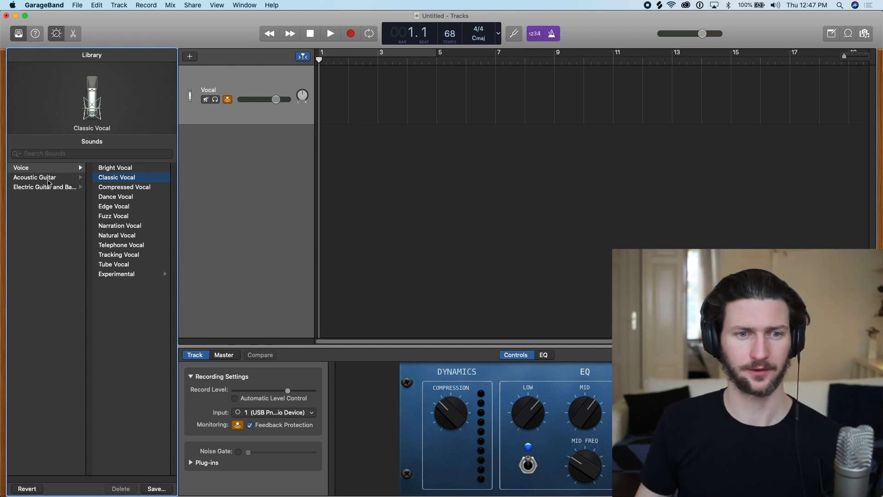
Step: Show the Electric Guitar and Bass categories and bring up the Track menu
click(46, 187)
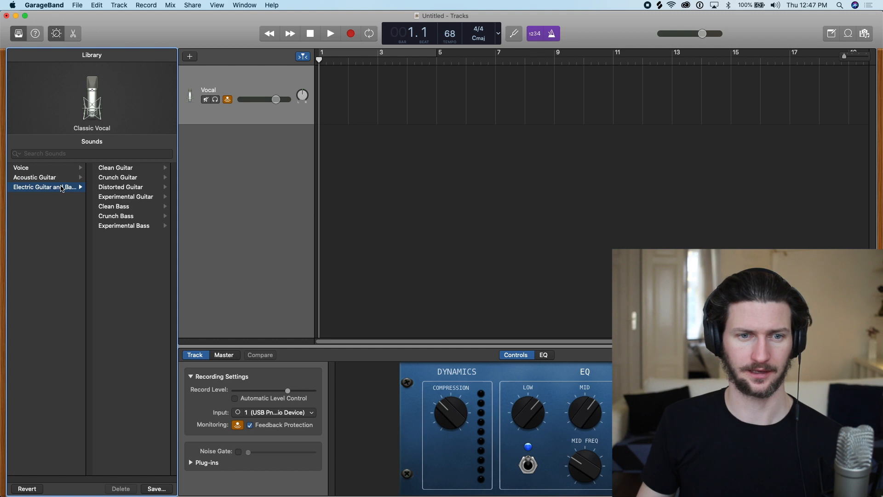
mouse_move(61, 180)
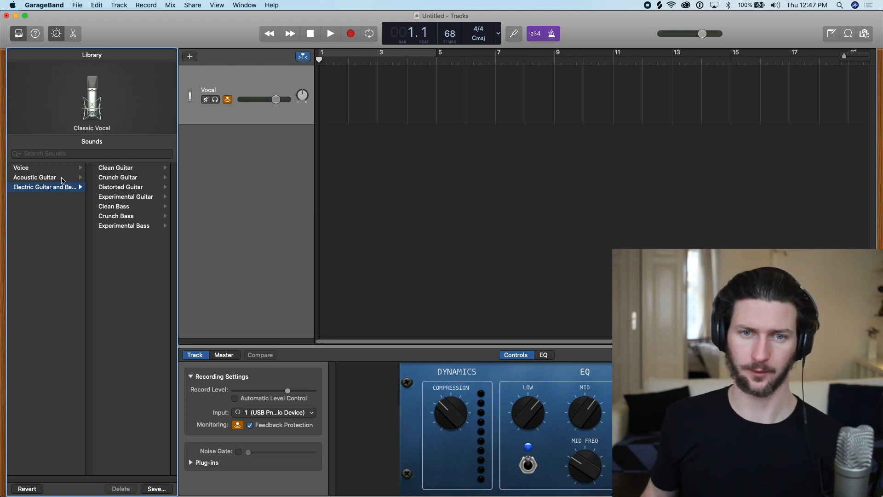
mouse_move(34, 176)
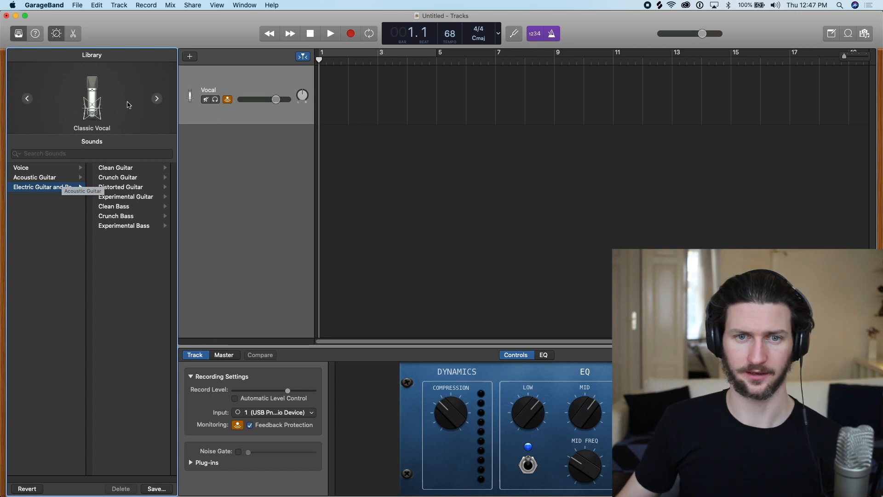
click(119, 5)
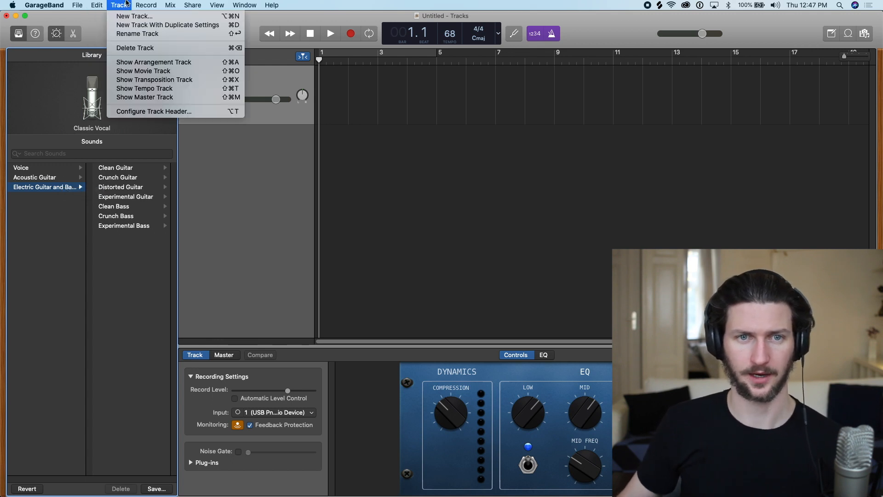
Step: Create a new guitar/bass amp track, Guitar 1, below Vocal with the Brit and Clean preset
click(134, 16)
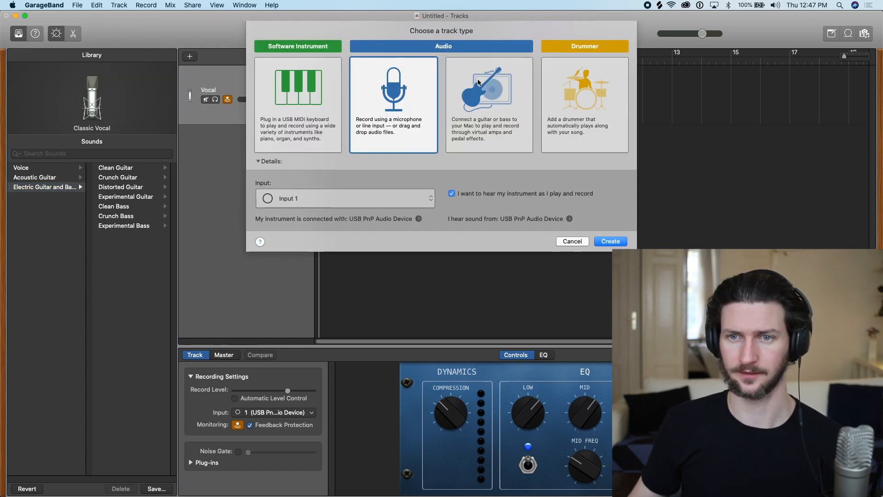
click(488, 104)
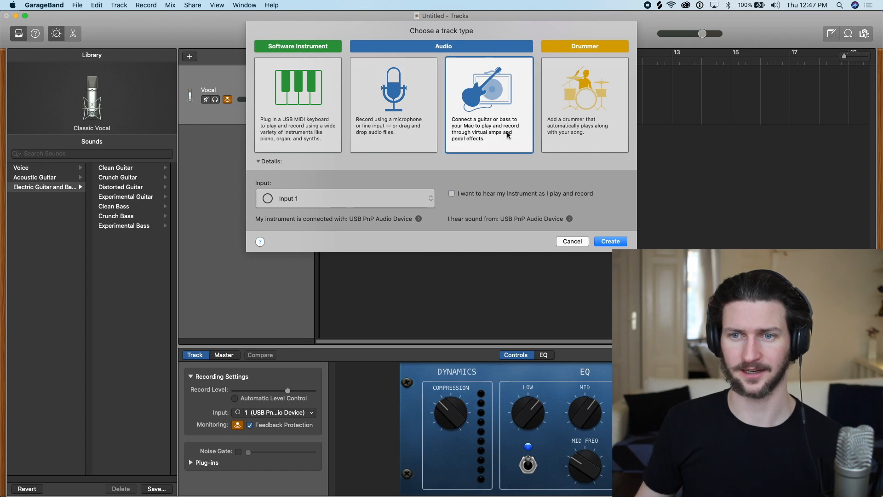
mouse_move(453, 84)
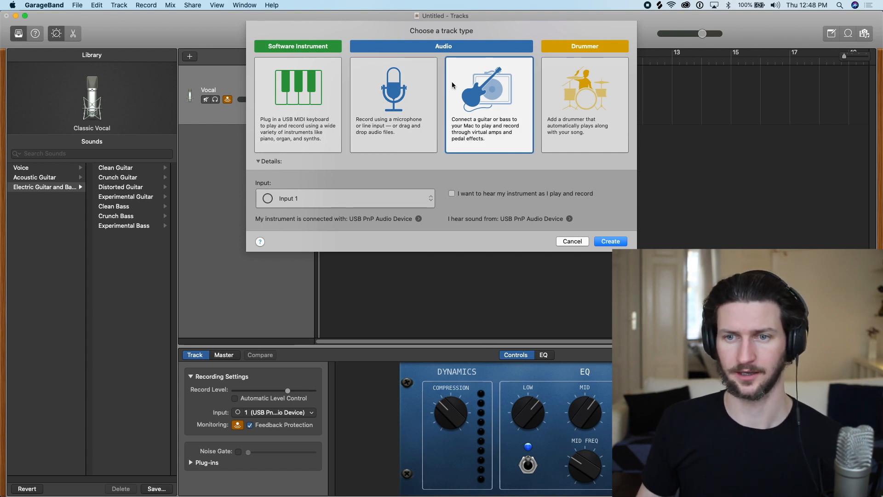
mouse_move(481, 142)
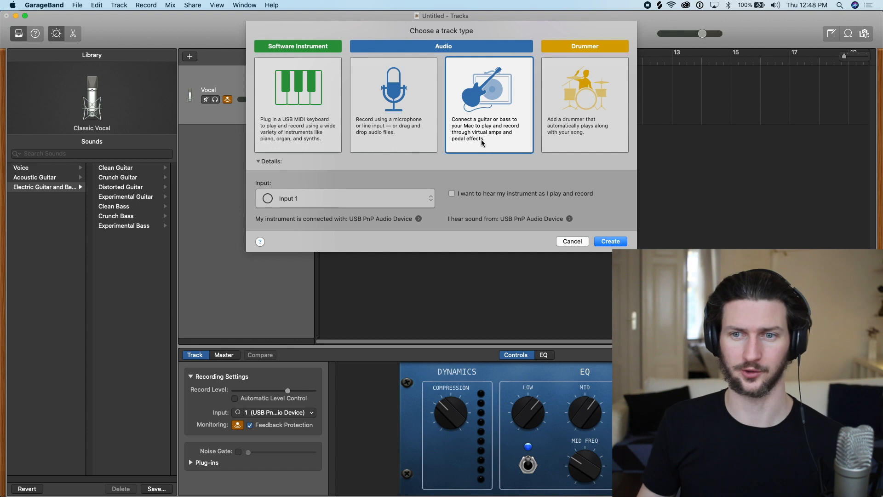
mouse_move(533, 170)
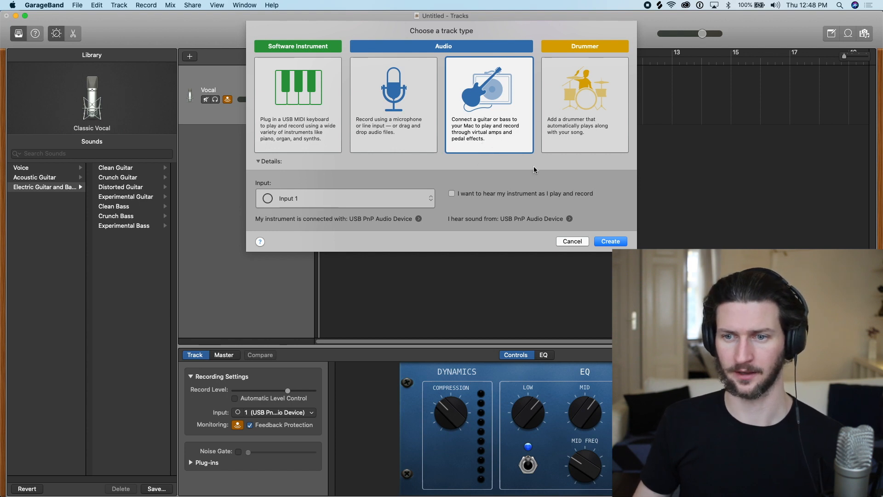
mouse_move(611, 241)
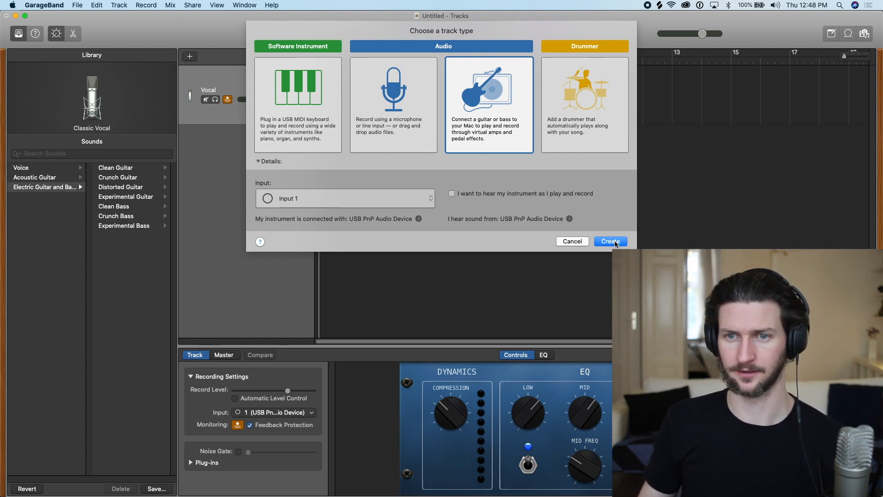
mouse_move(372, 255)
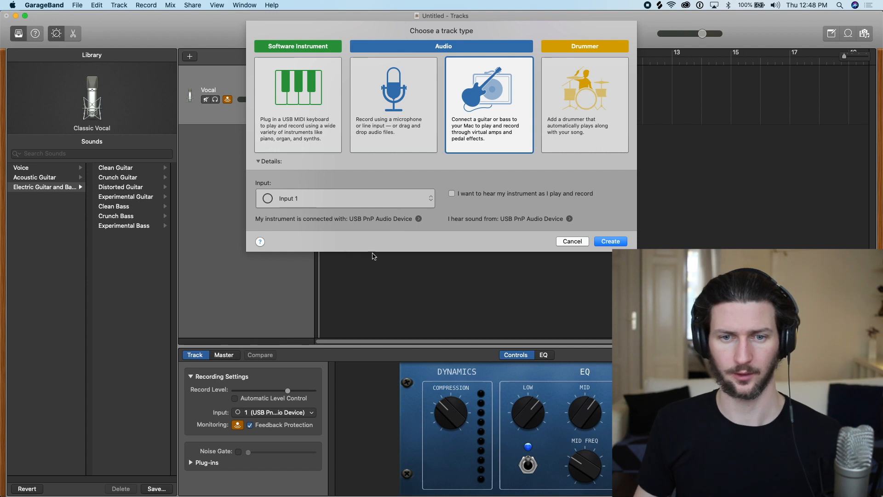
mouse_move(390, 230)
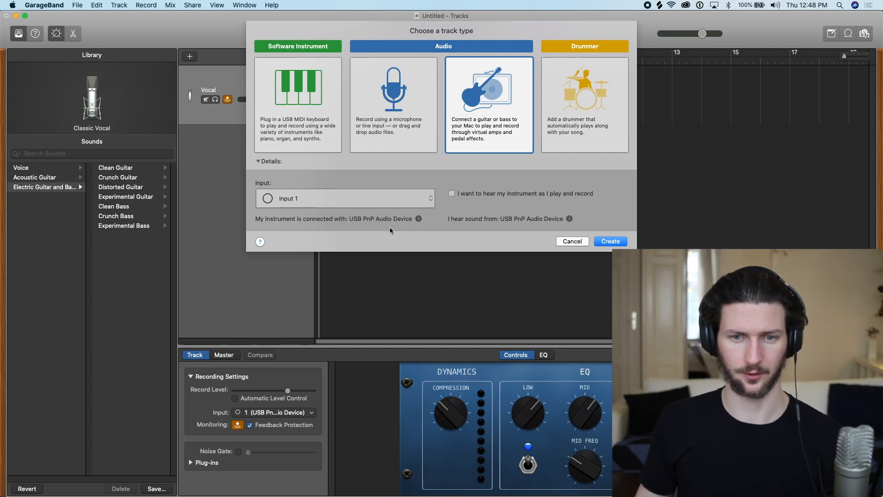
mouse_move(420, 243)
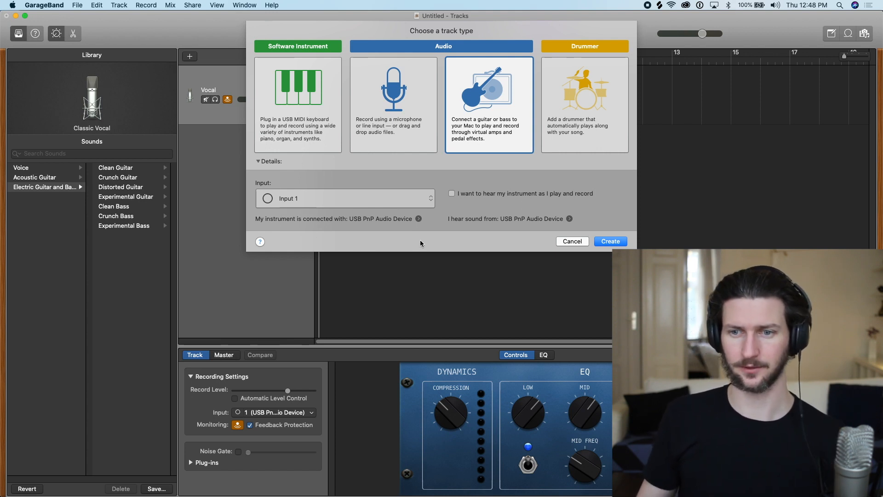
mouse_move(387, 222)
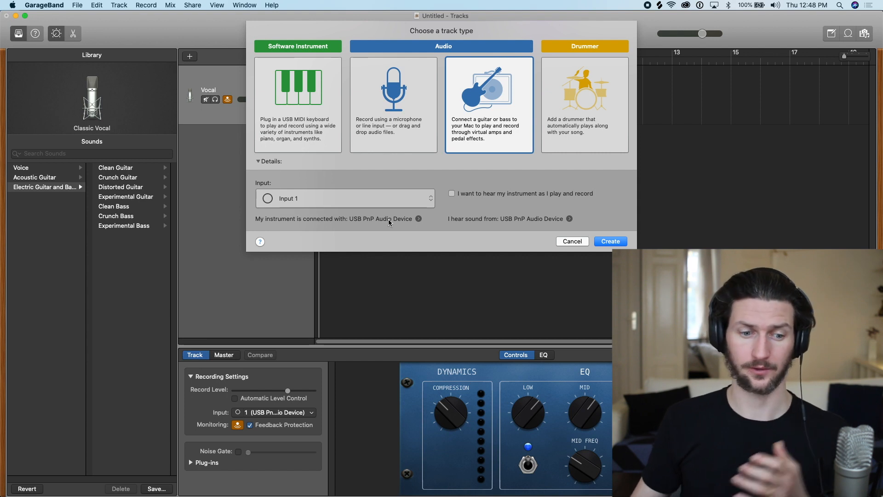
mouse_move(622, 244)
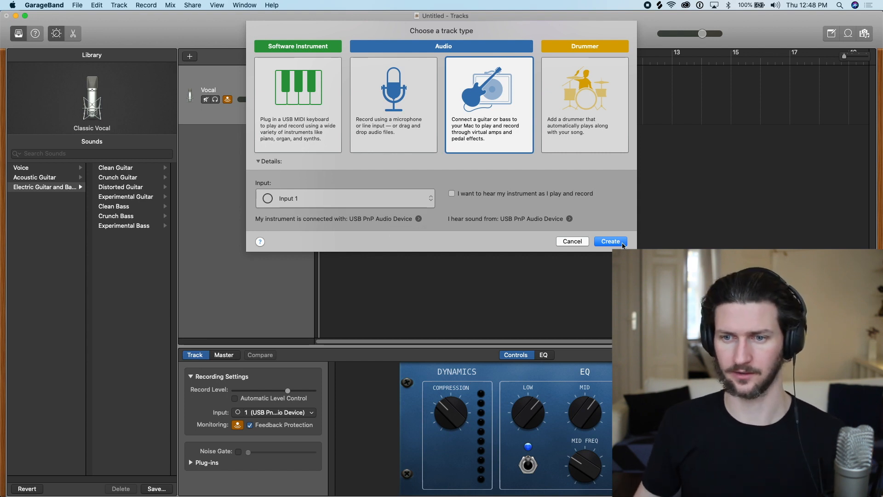
click(610, 241)
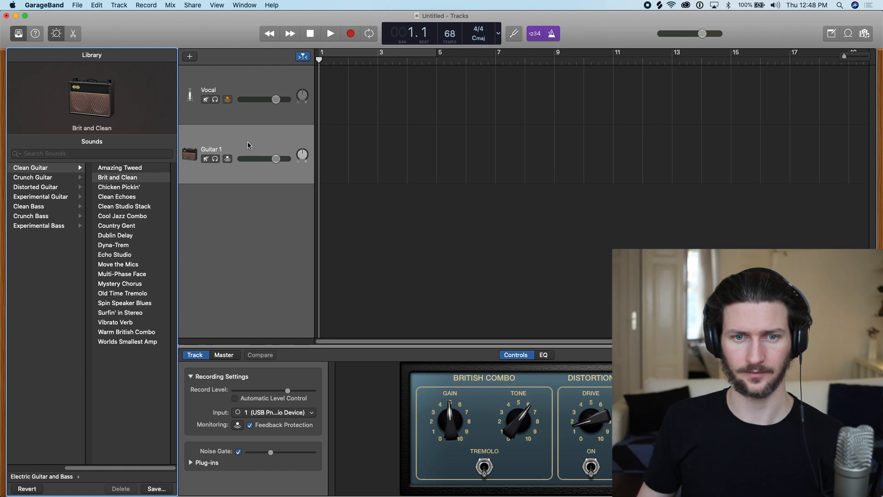
mouse_move(249, 146)
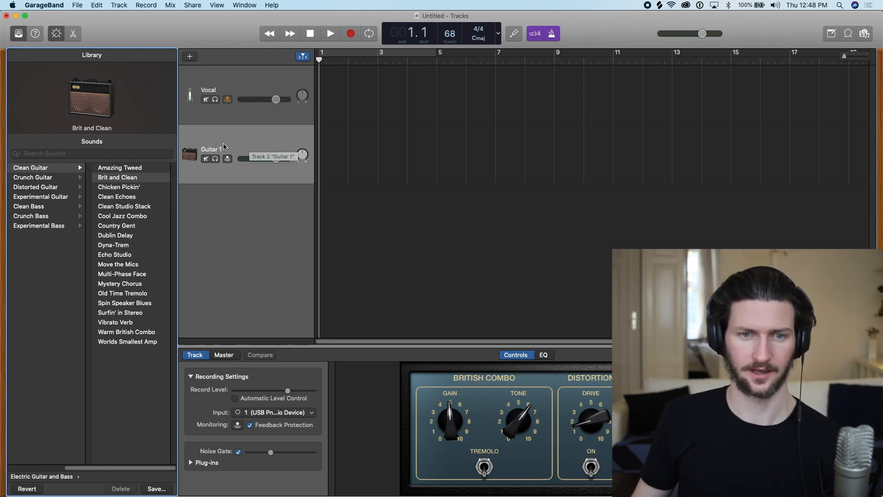
Step: Browse Experimental and Clean Guitar presets, apply Clean Echoes, then step to Dublin Delay
click(34, 186)
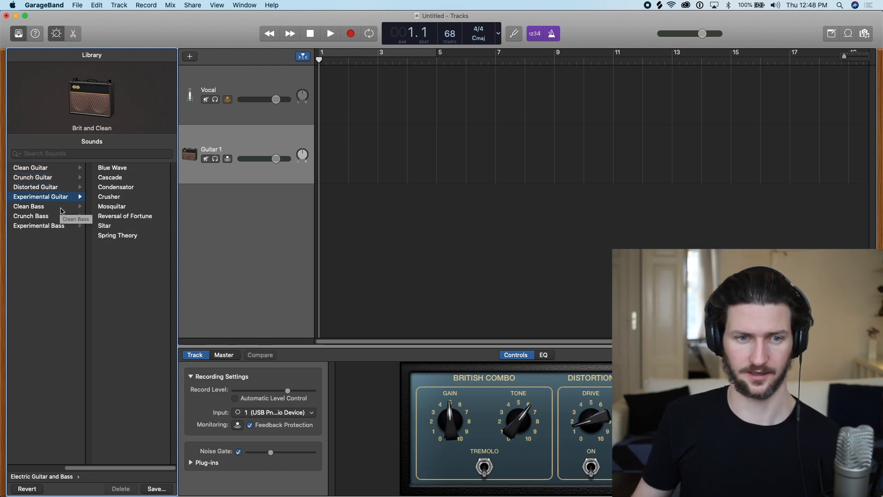
click(31, 168)
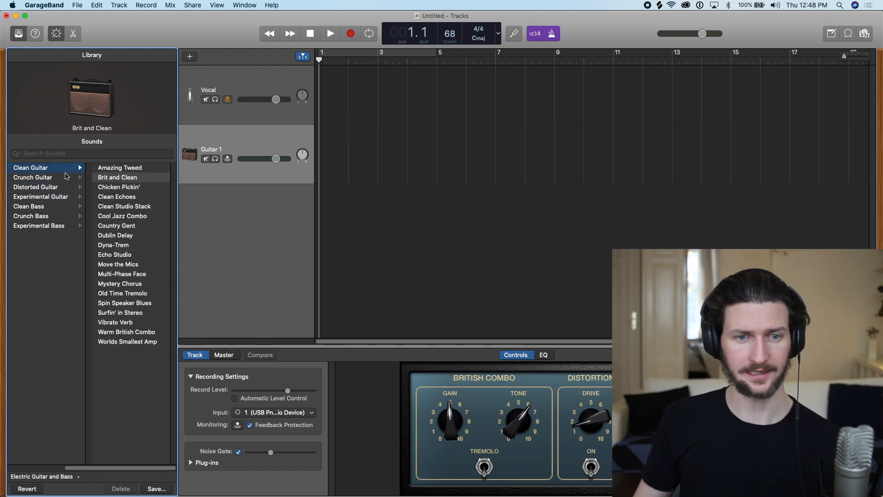
click(117, 196)
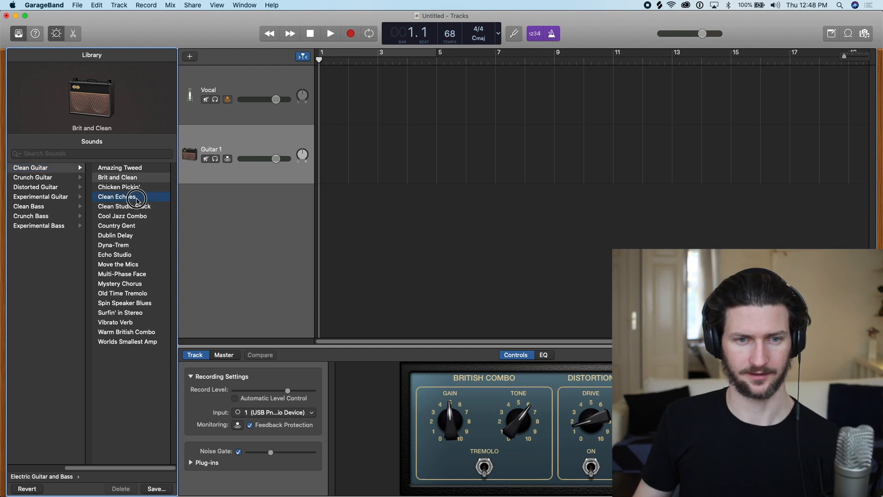
click(117, 196)
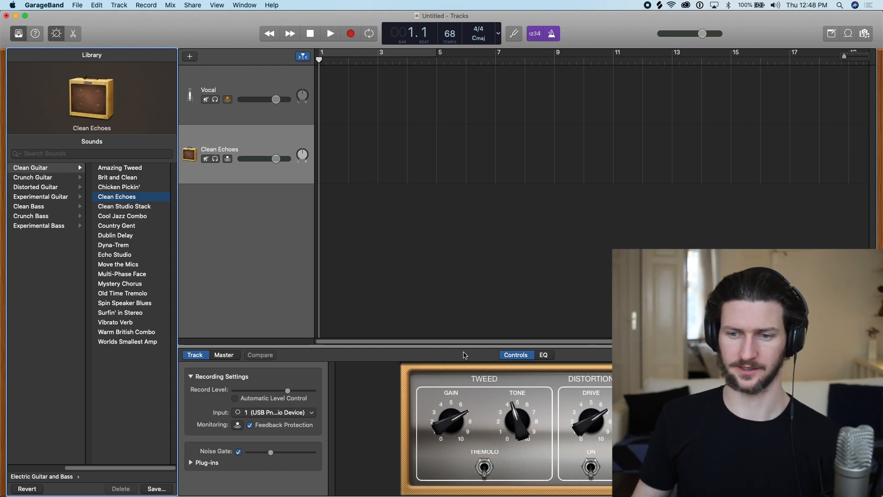
mouse_move(239, 102)
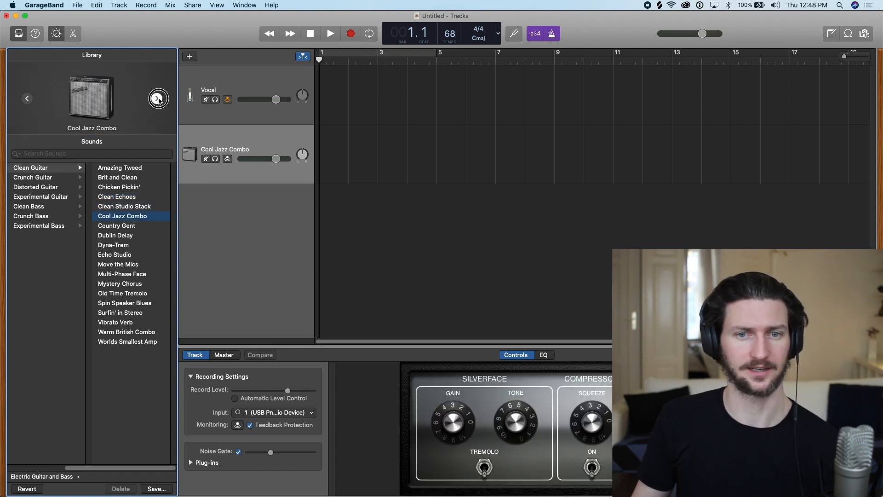
click(115, 234)
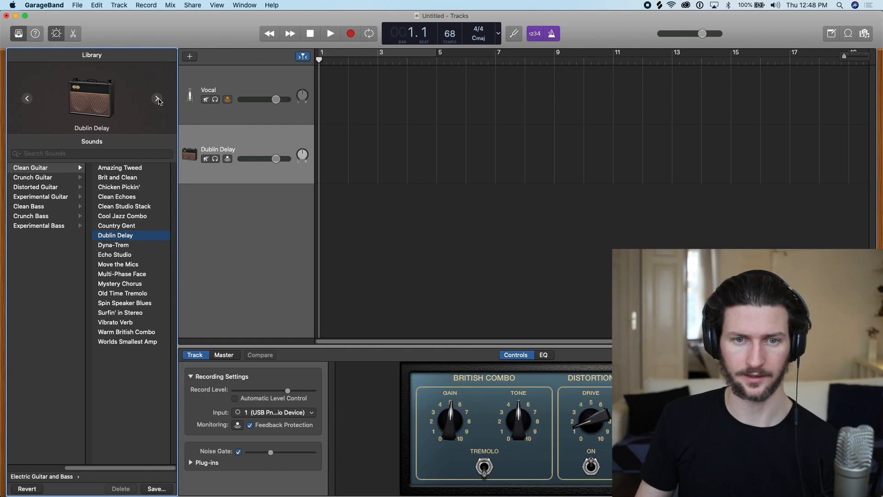